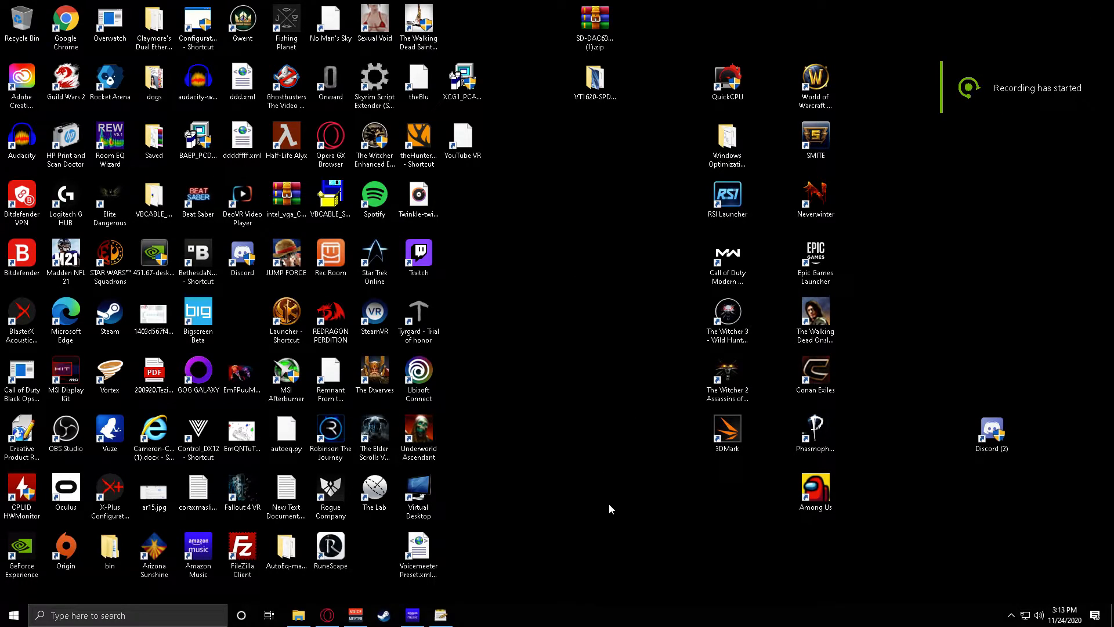
pyautogui.moveTo(622, 504)
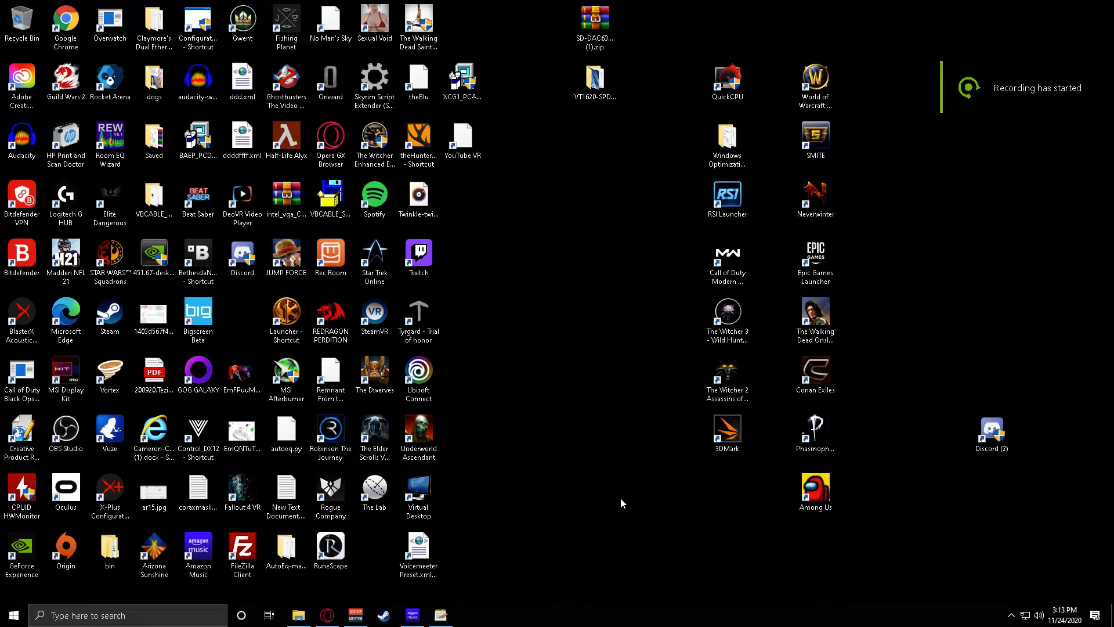
pyautogui.moveTo(701, 520)
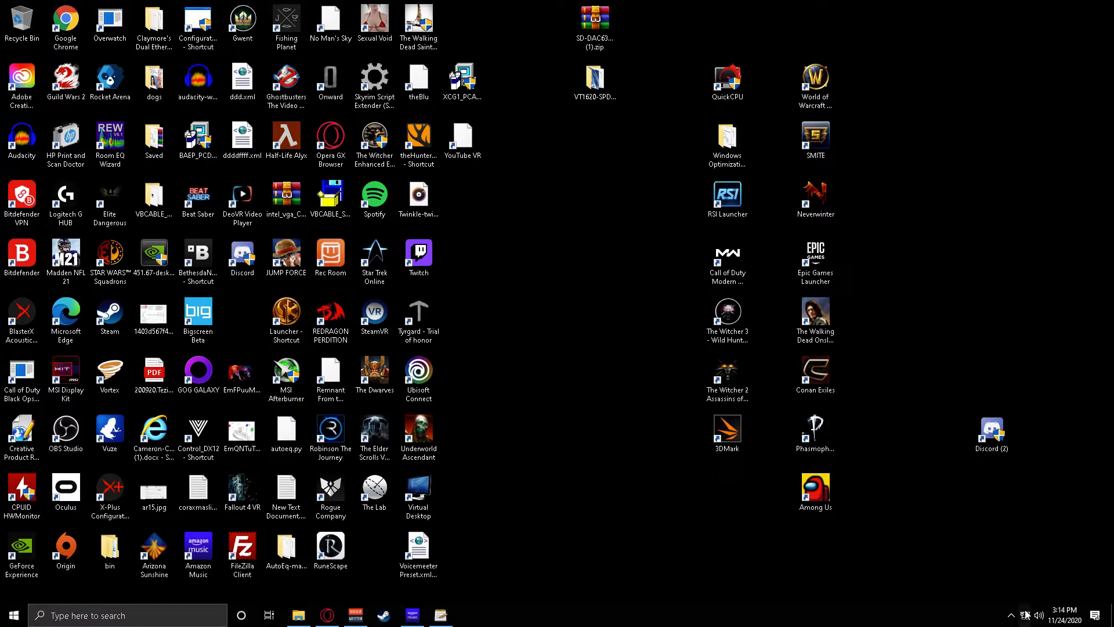
pyautogui.moveTo(659, 535)
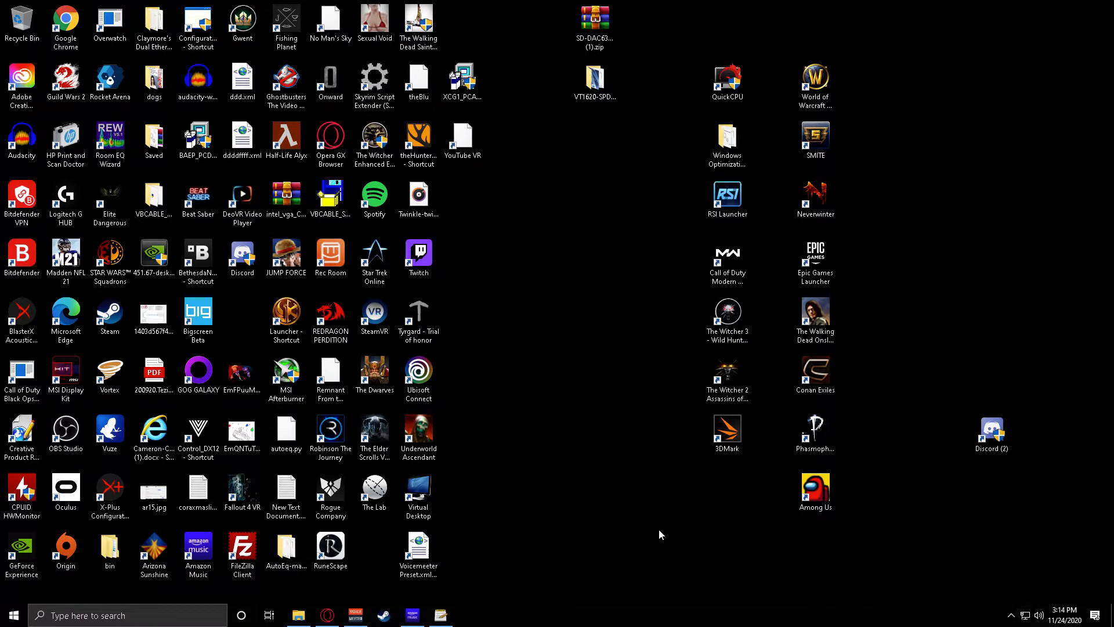
pyautogui.moveTo(628, 530)
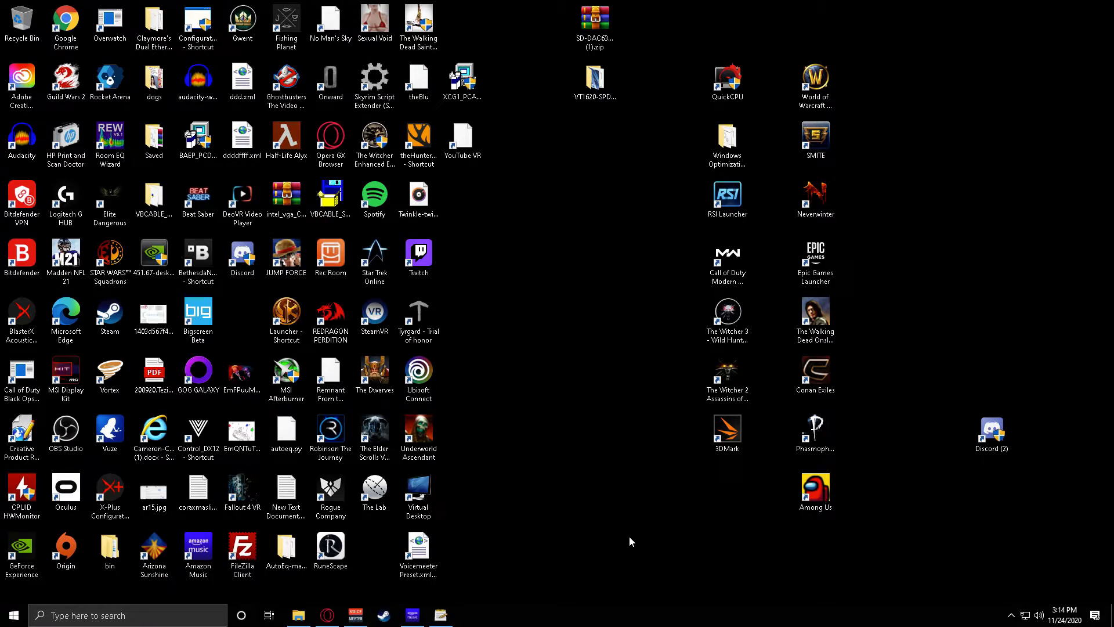
pyautogui.moveTo(599, 564)
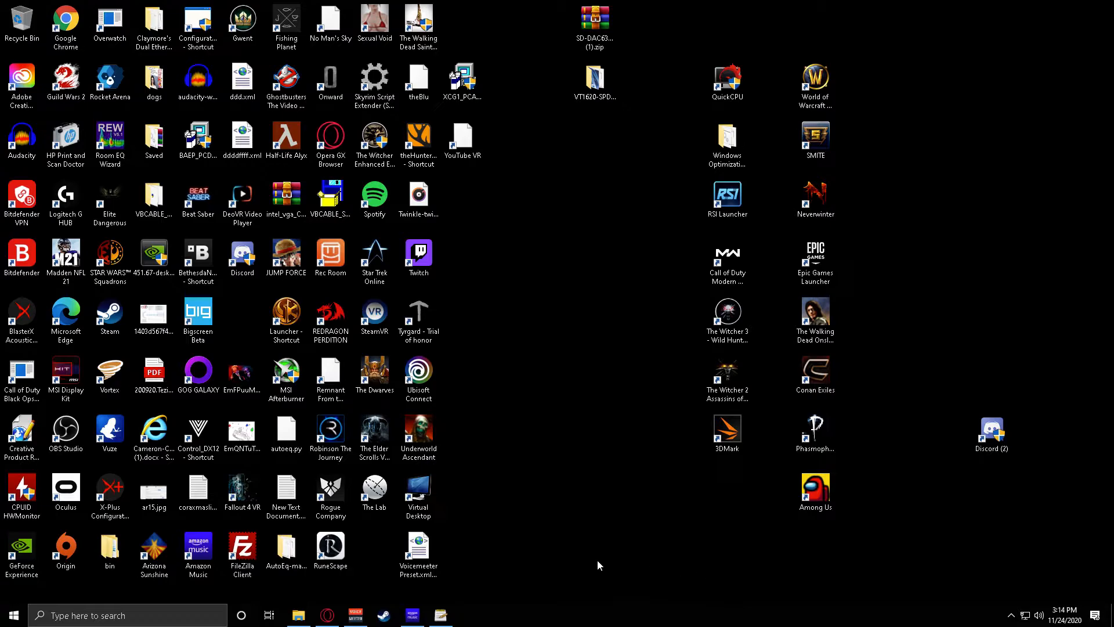
pyautogui.moveTo(619, 557)
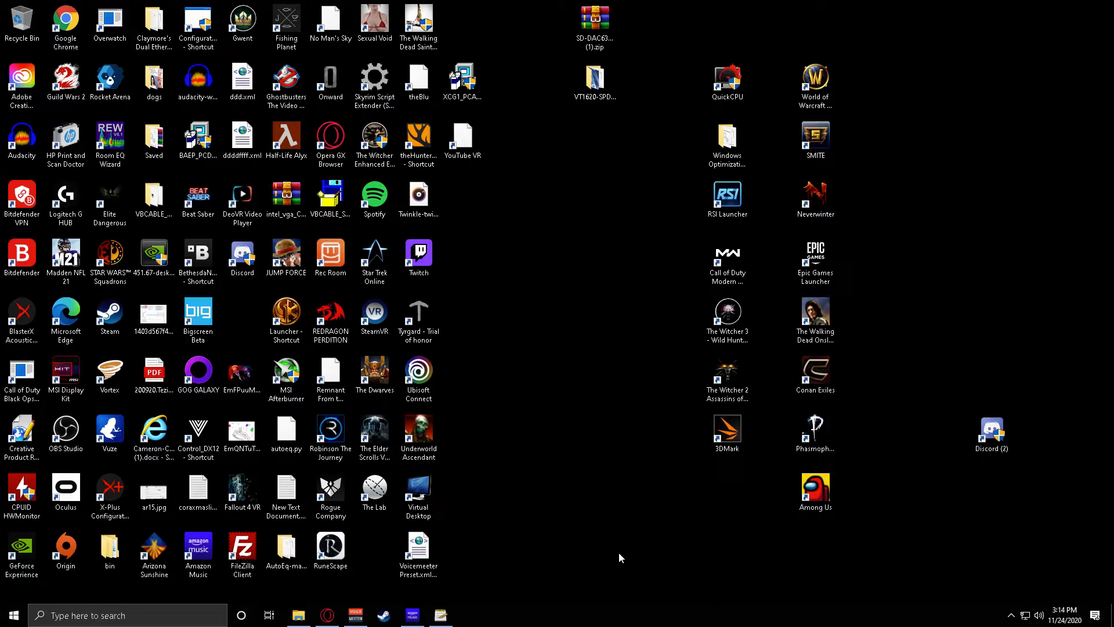
pyautogui.moveTo(632, 556)
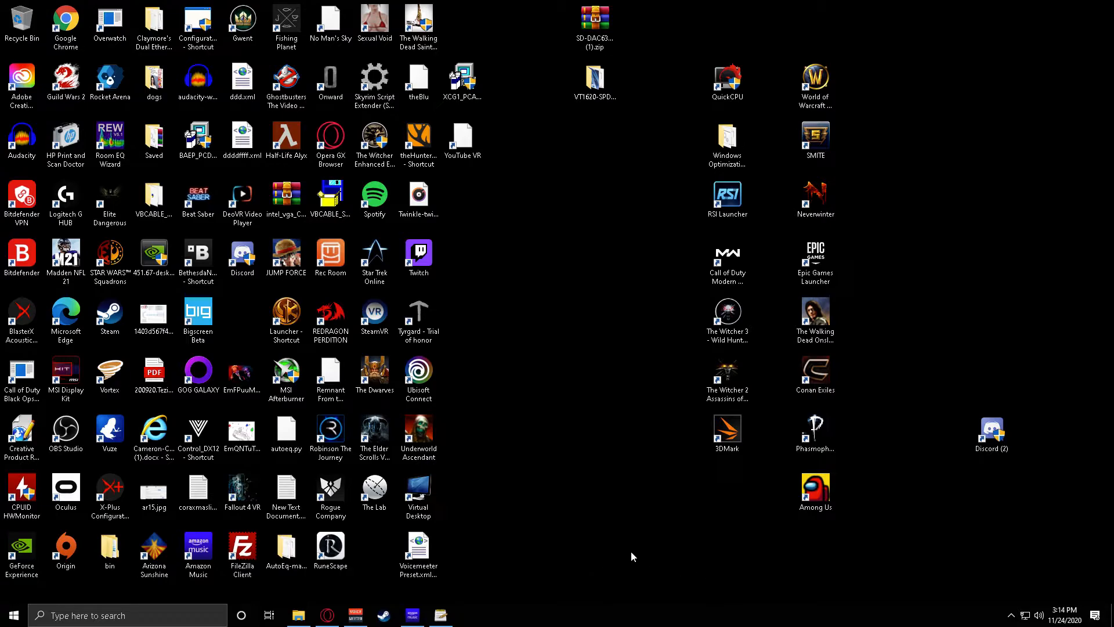
pyautogui.moveTo(621, 531)
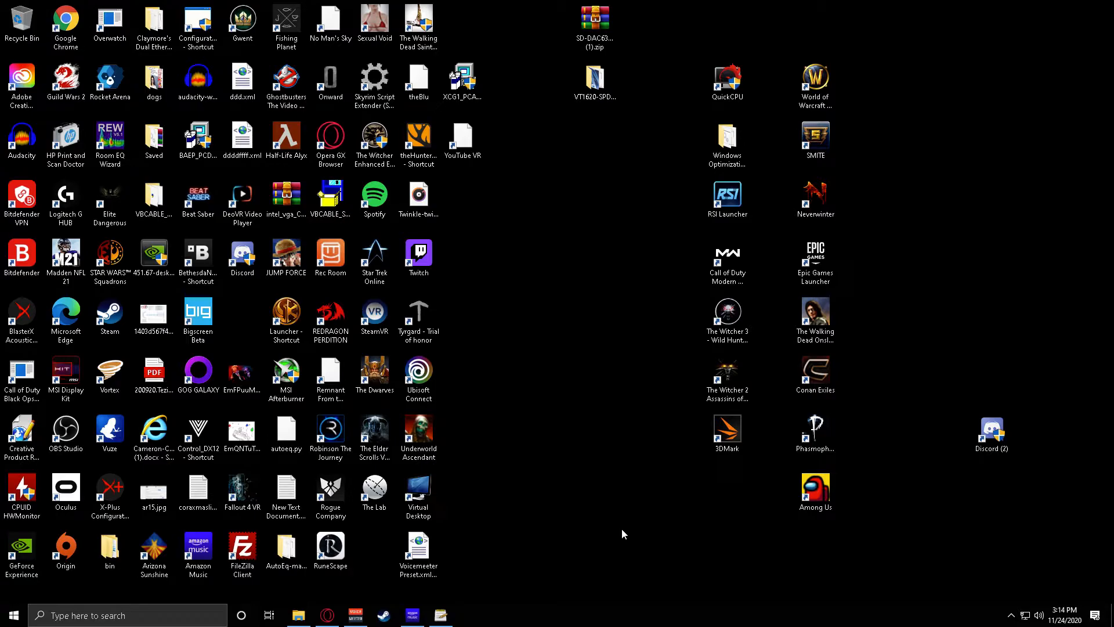
pyautogui.moveTo(613, 534)
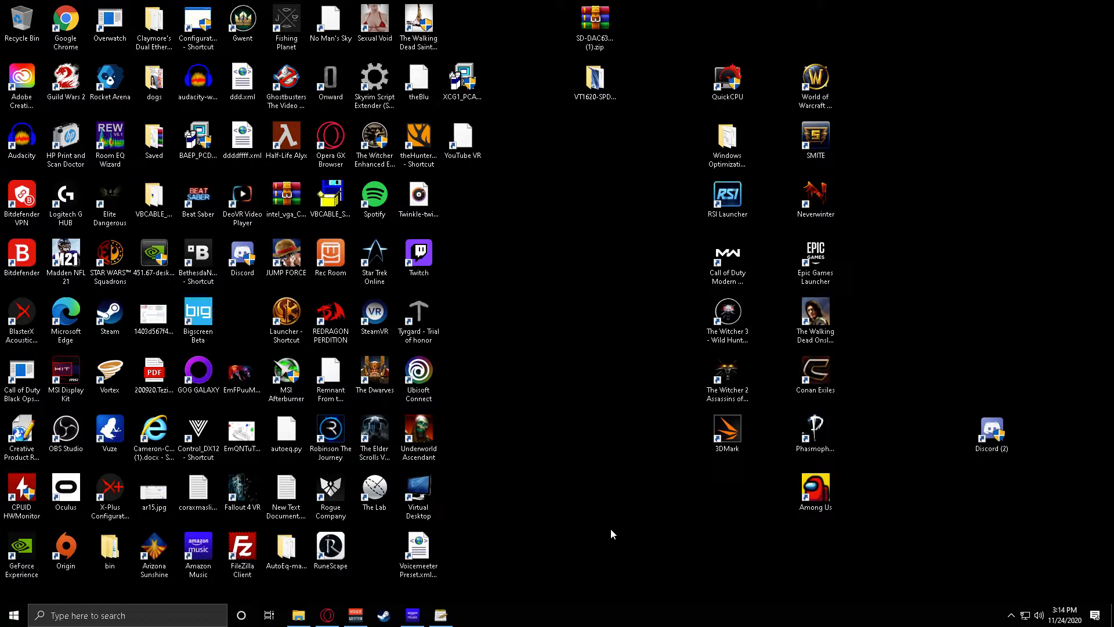
pyautogui.moveTo(615, 535)
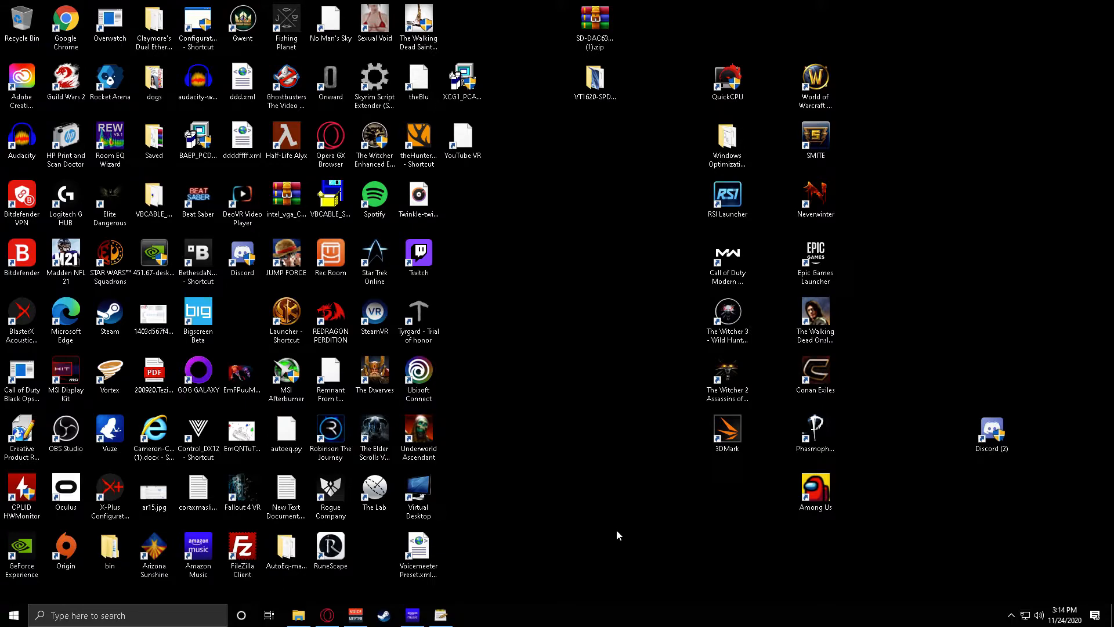
pyautogui.moveTo(627, 530)
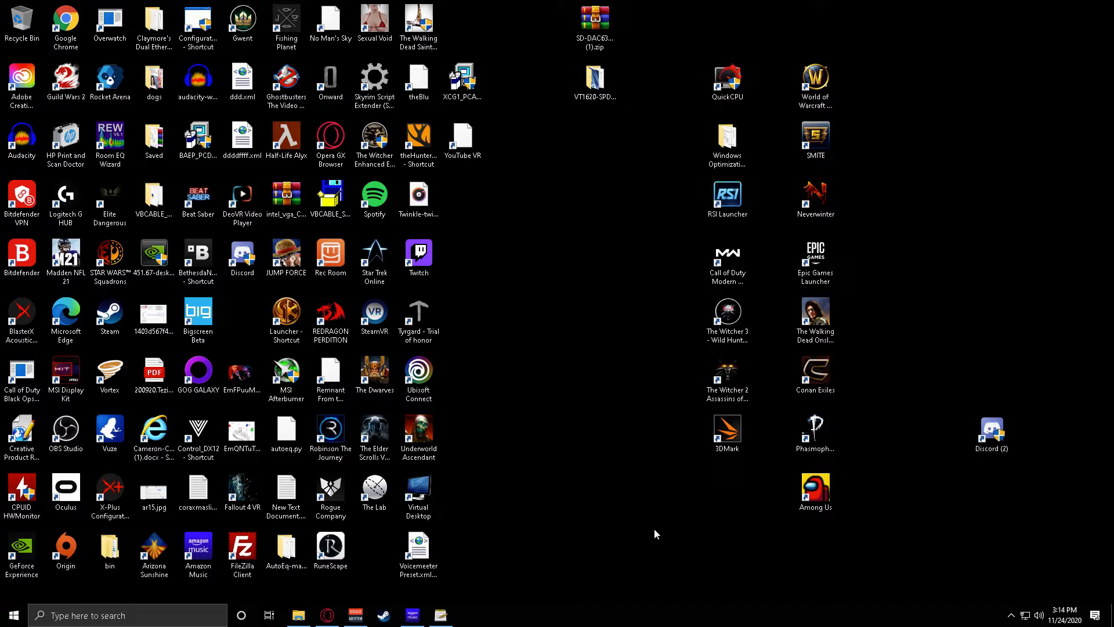
pyautogui.moveTo(668, 537)
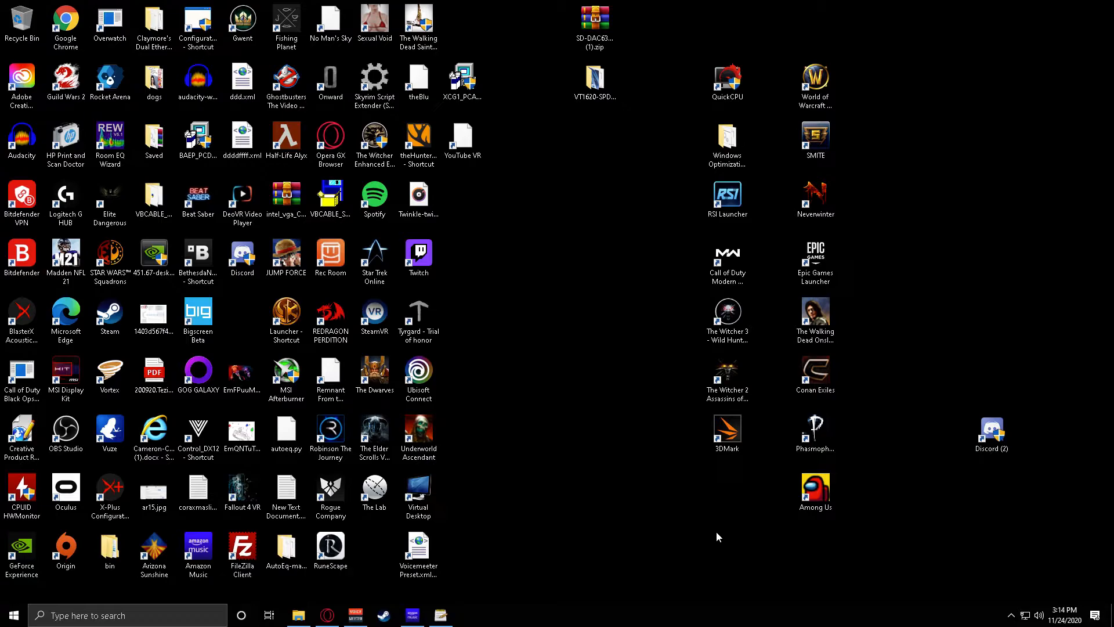
pyautogui.moveTo(756, 535)
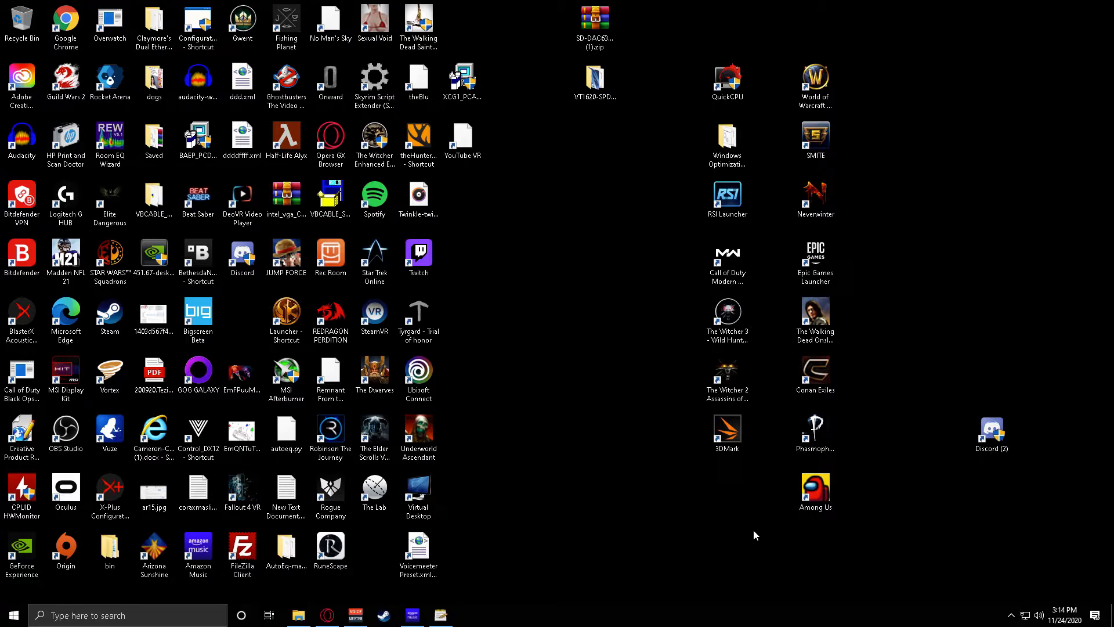
pyautogui.moveTo(725, 538)
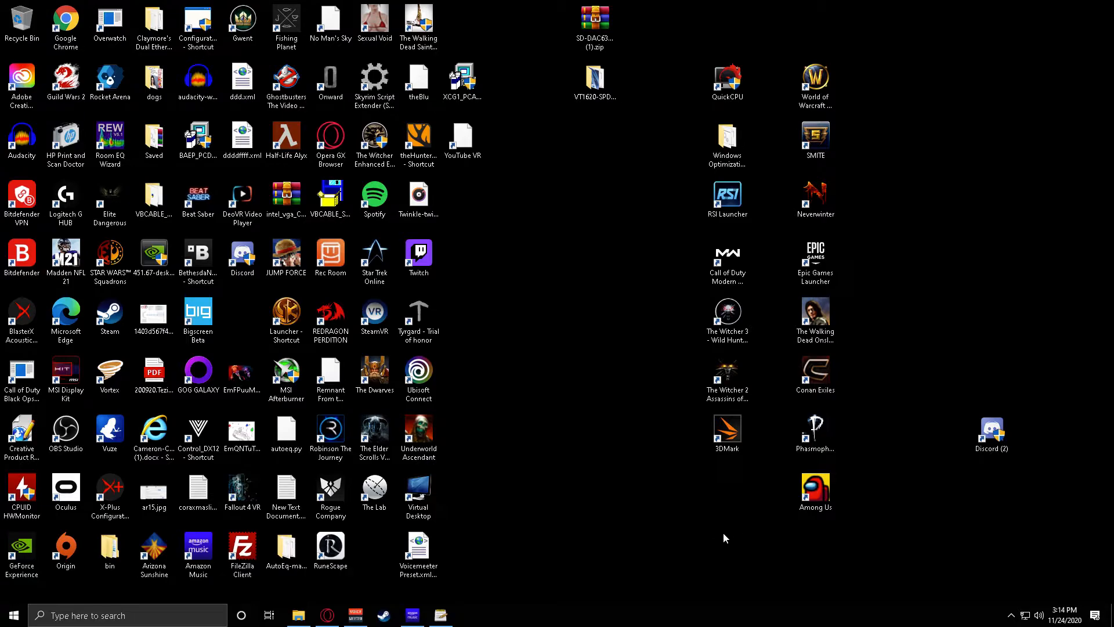
pyautogui.moveTo(707, 541)
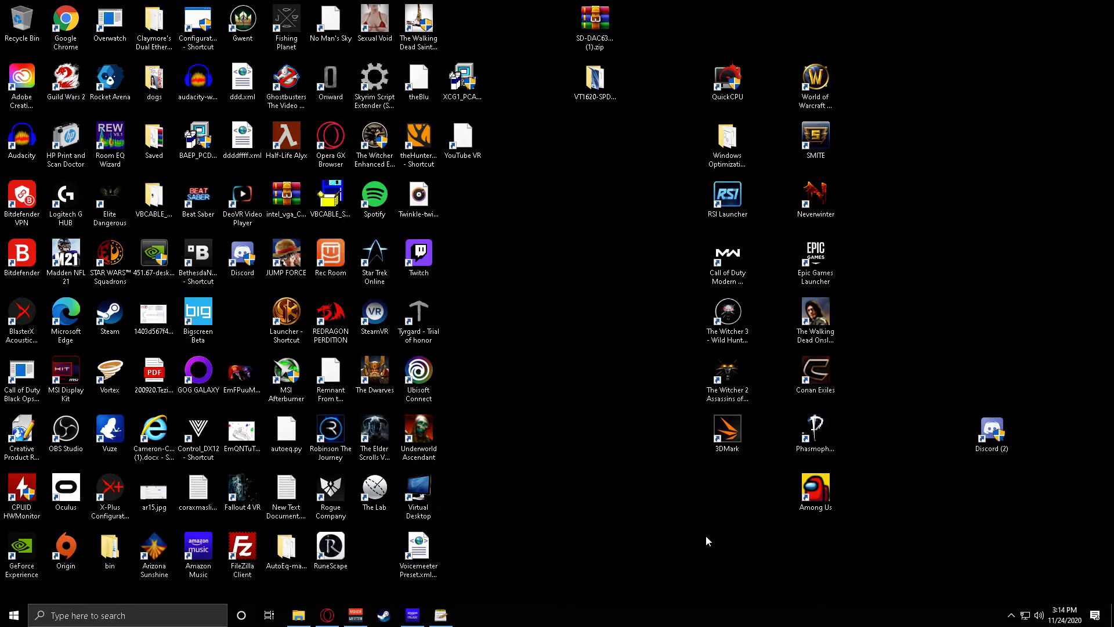
pyautogui.moveTo(648, 556)
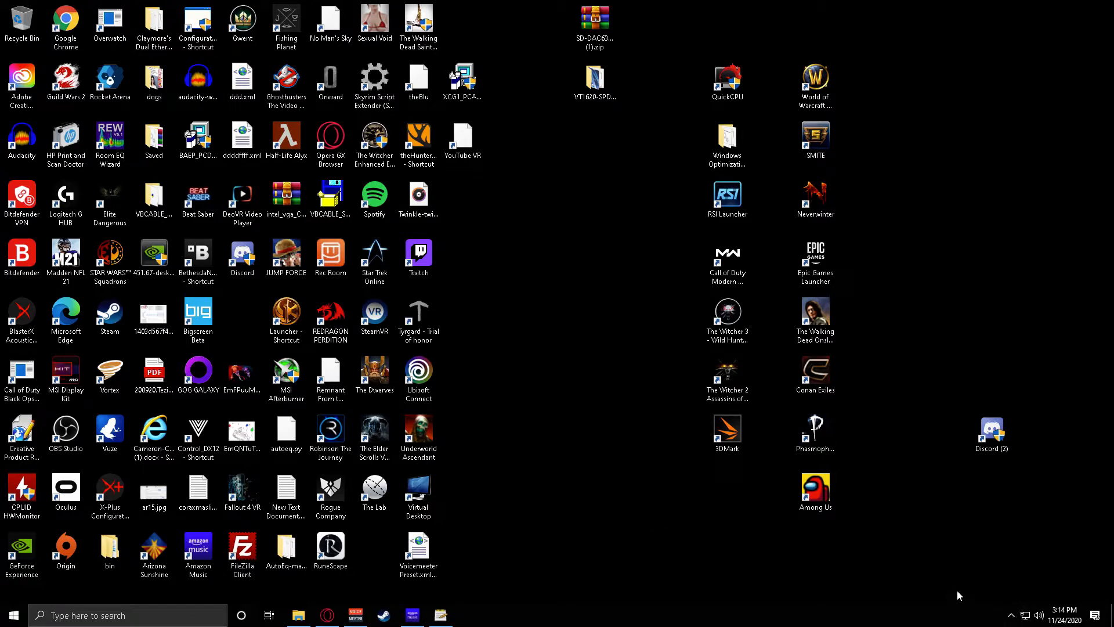
pyautogui.moveTo(680, 548)
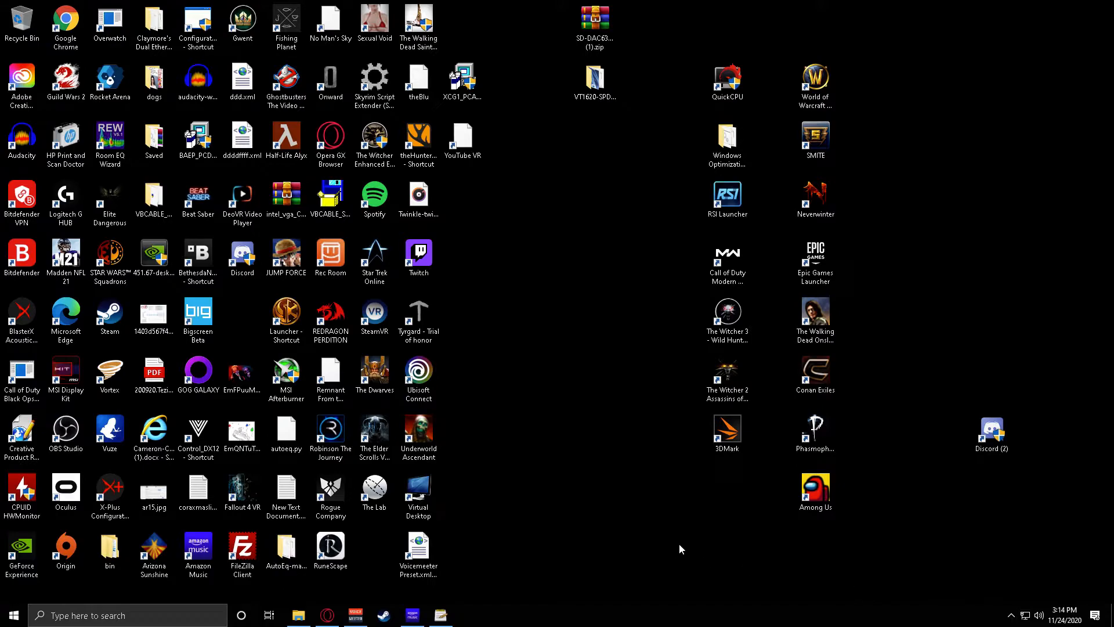
pyautogui.moveTo(554, 220)
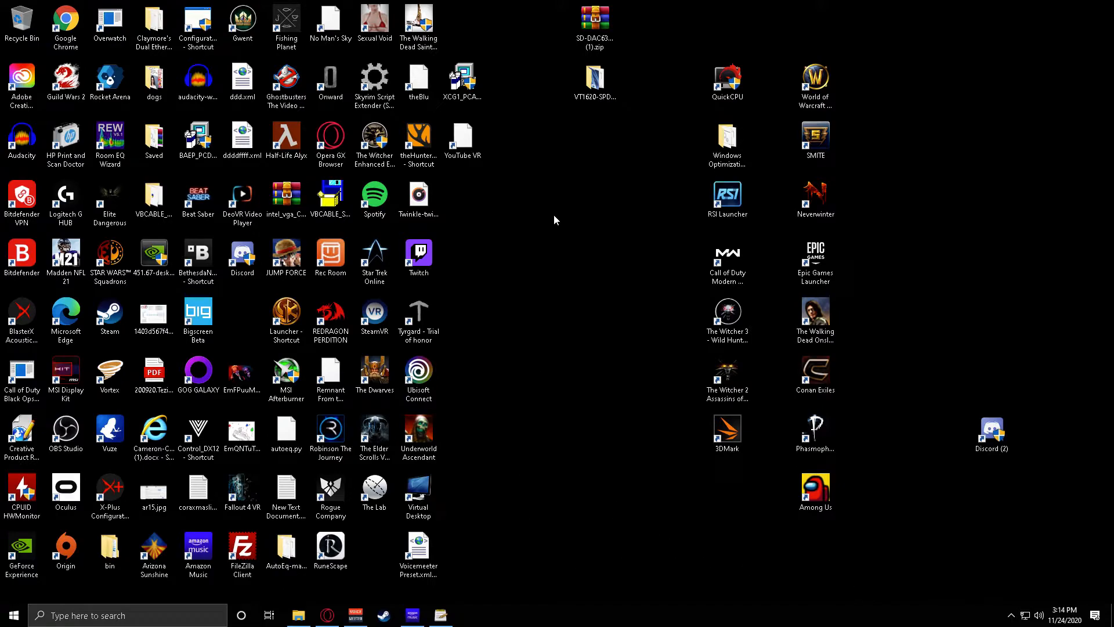
pyautogui.moveTo(548, 260)
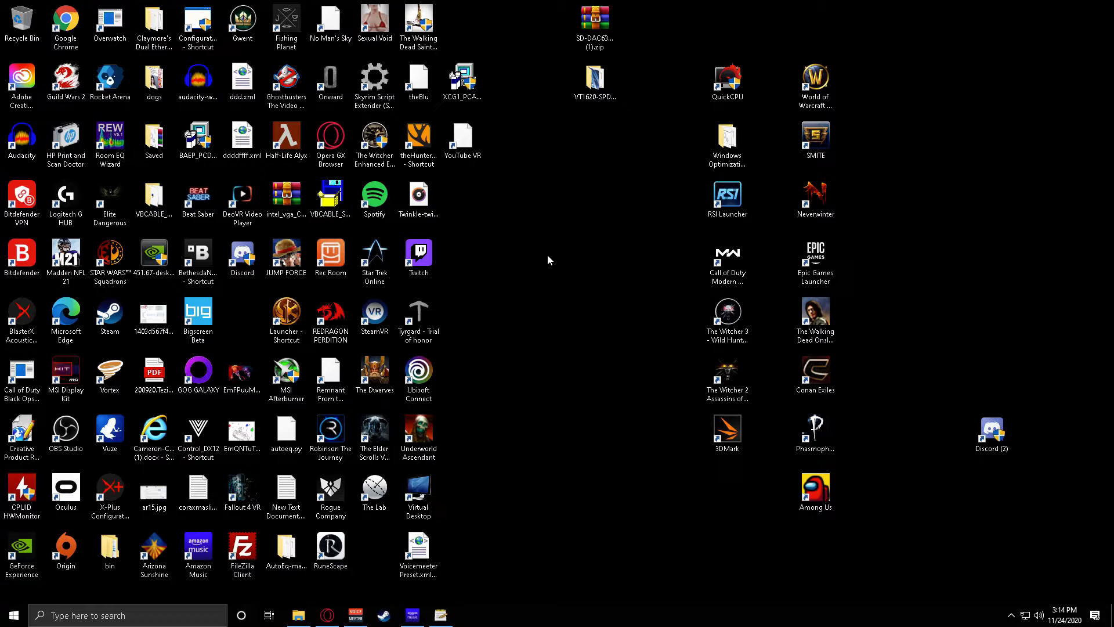
pyautogui.moveTo(657, 545)
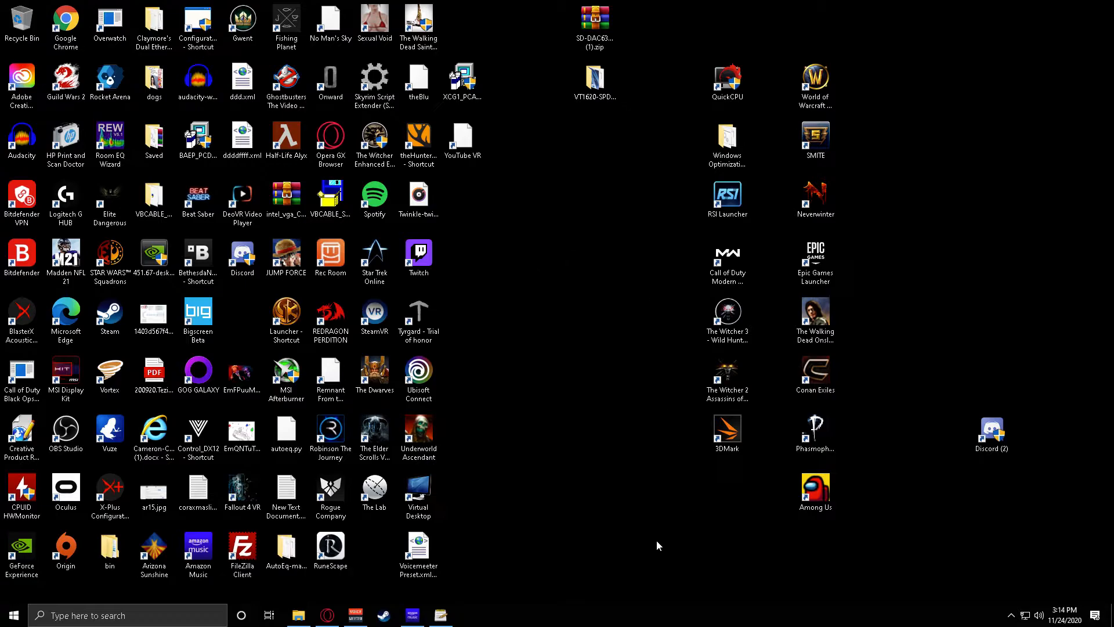
pyautogui.moveTo(925, 577)
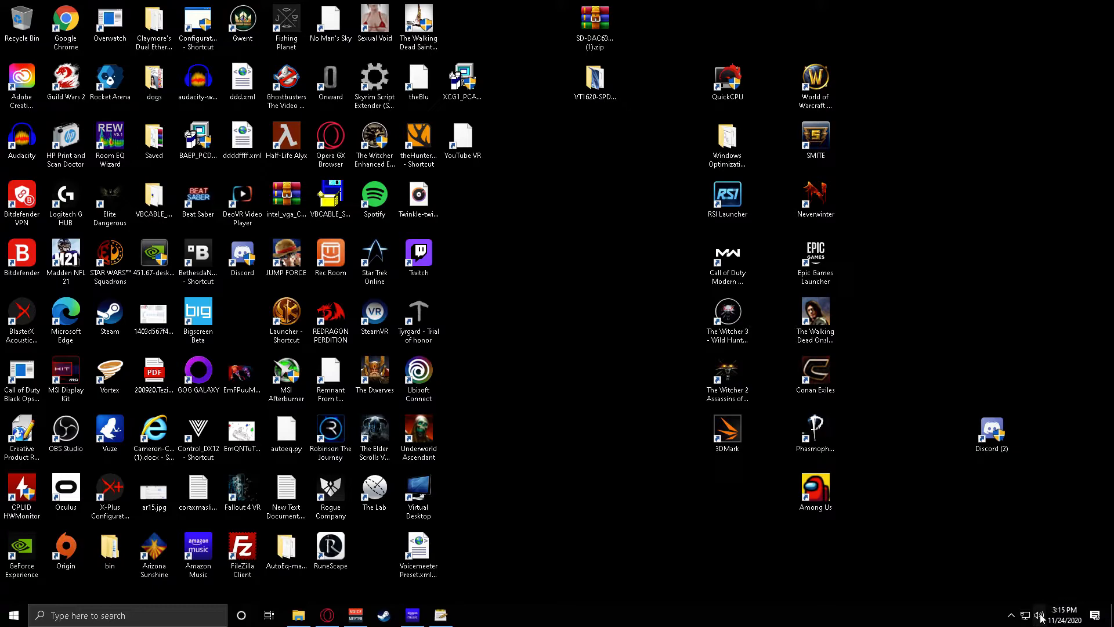
# Step: Open the speaker icon's context menu in the system tray to reach Sounds
pyautogui.rightClick(1038, 614)
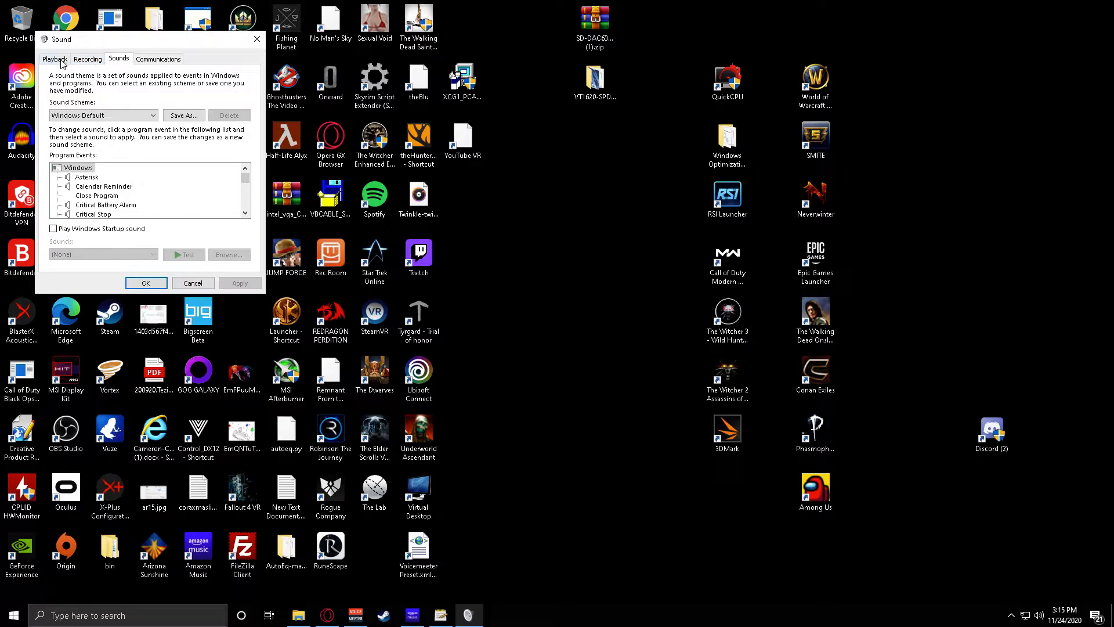
# Step: Show the Playback devices list and open the SPDIF Interface device's context menu
pyautogui.click(54, 59)
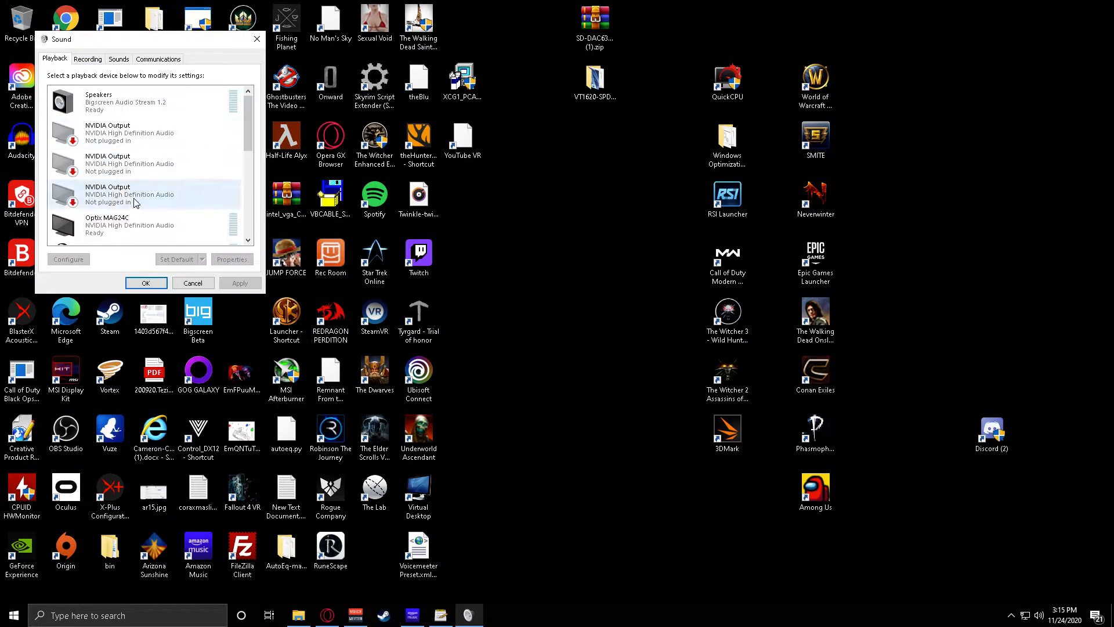
pyautogui.scroll(-3)
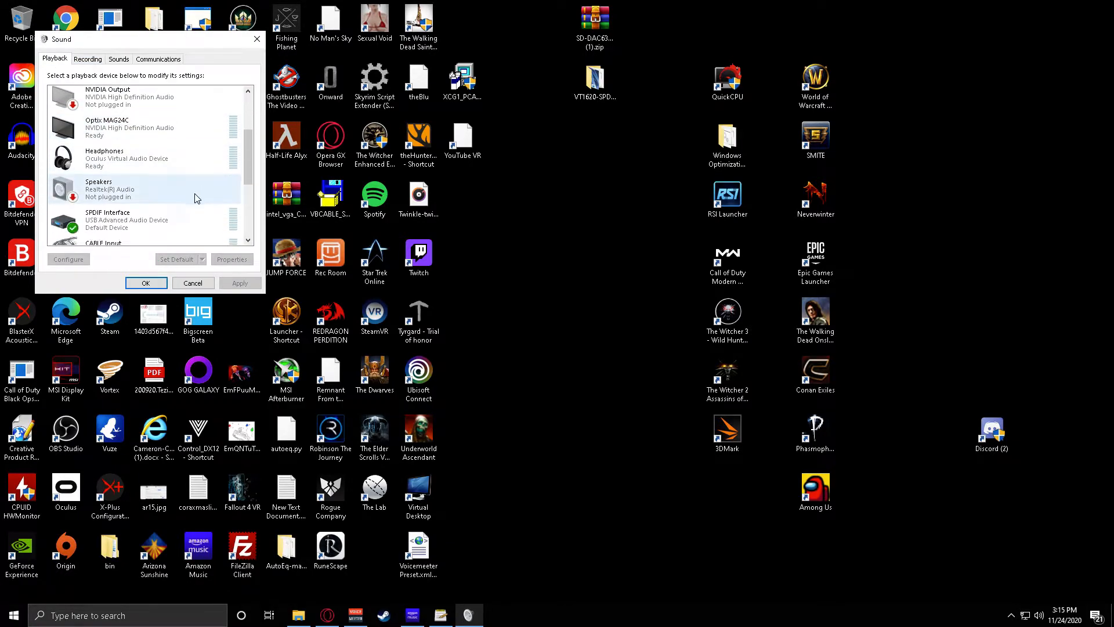
pyautogui.scroll(-3)
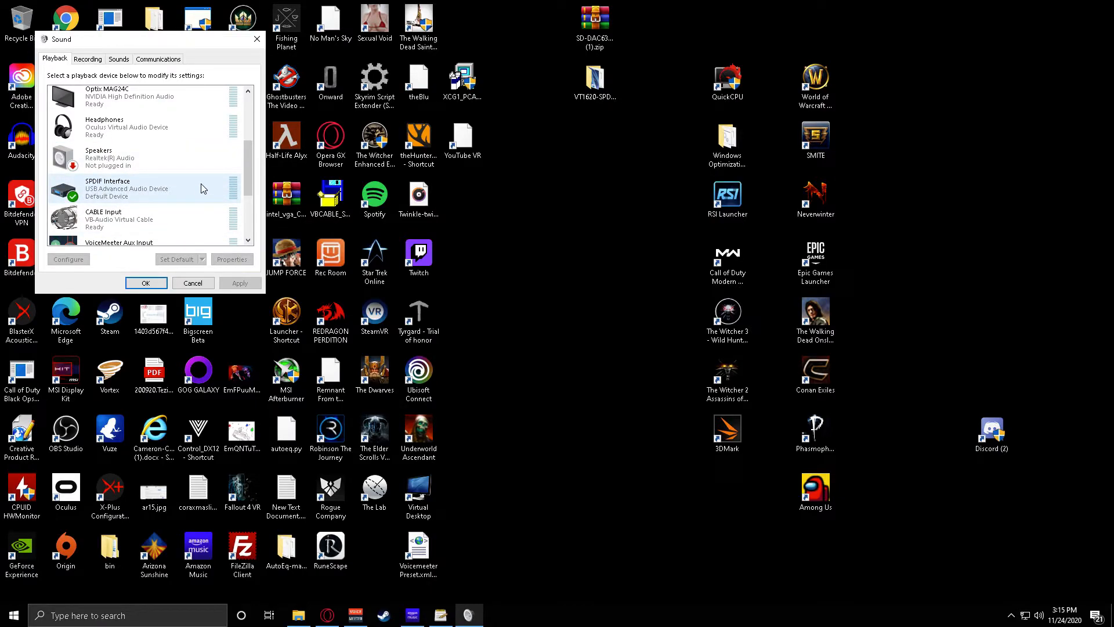
pyautogui.moveTo(126, 197)
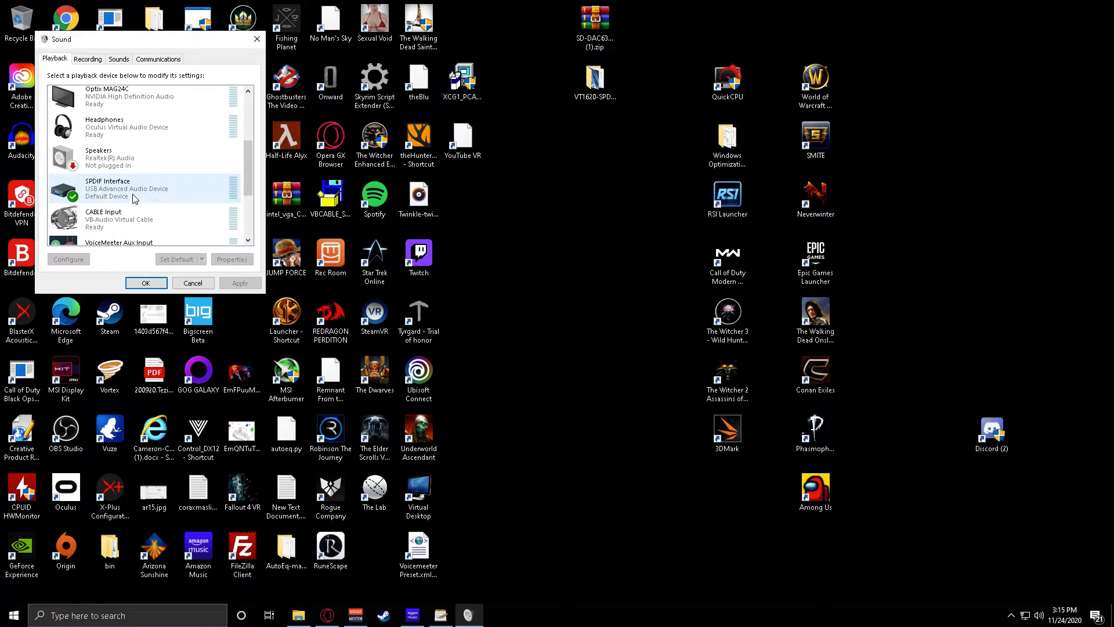
pyautogui.moveTo(119, 197)
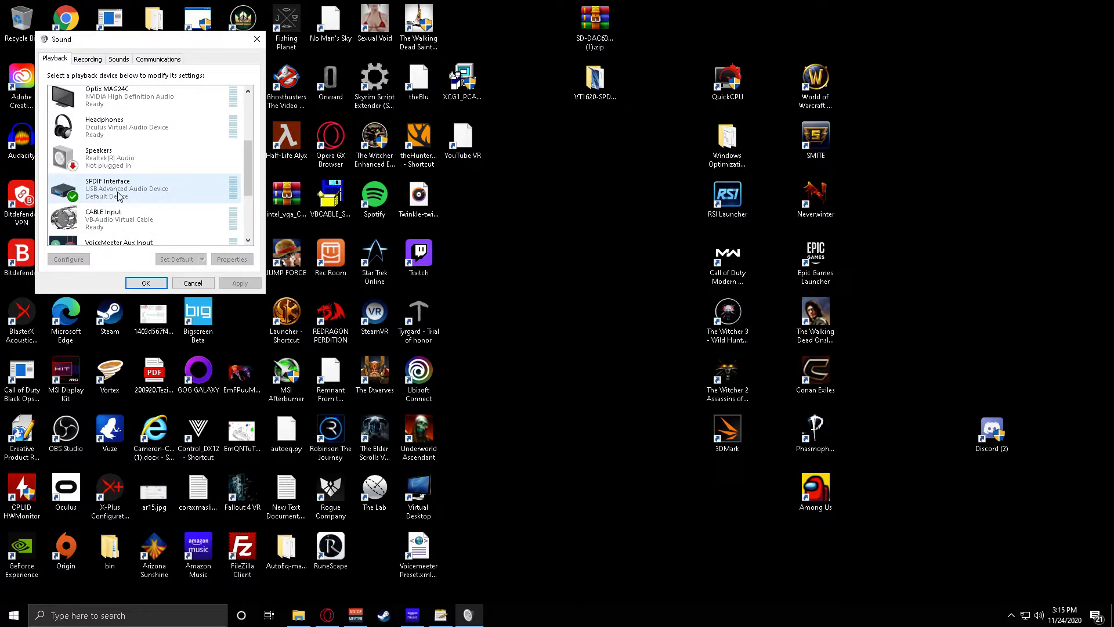
pyautogui.moveTo(124, 186)
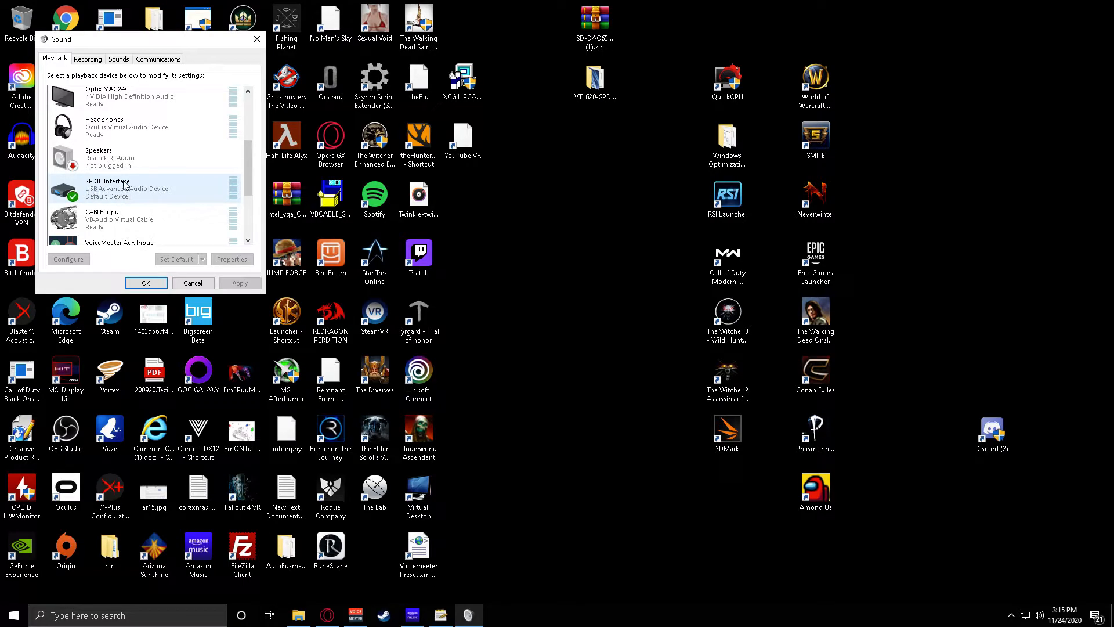
pyautogui.rightClick(124, 187)
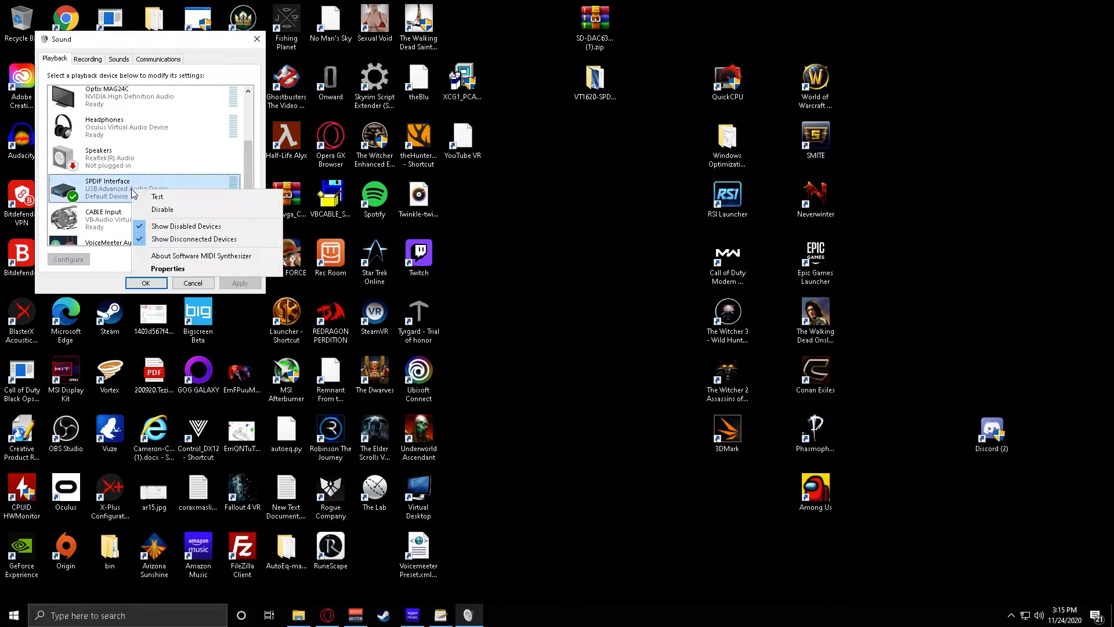
# Step: Open SPDIF Interface properties on Supported Formats, with only 96.0 kHz checked
pyautogui.click(168, 268)
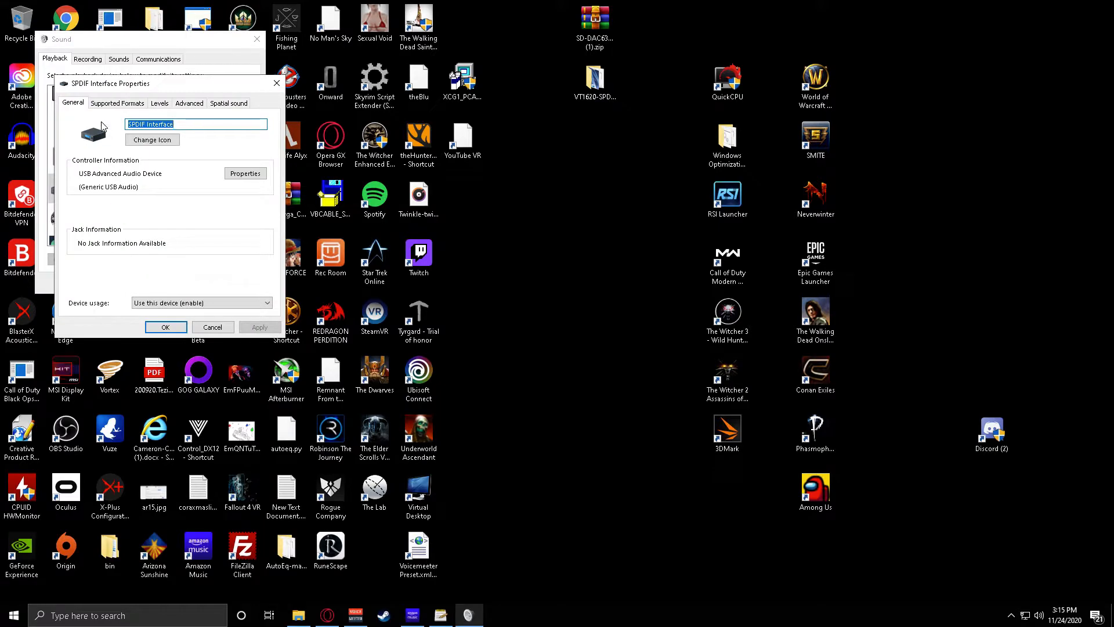
pyautogui.click(117, 104)
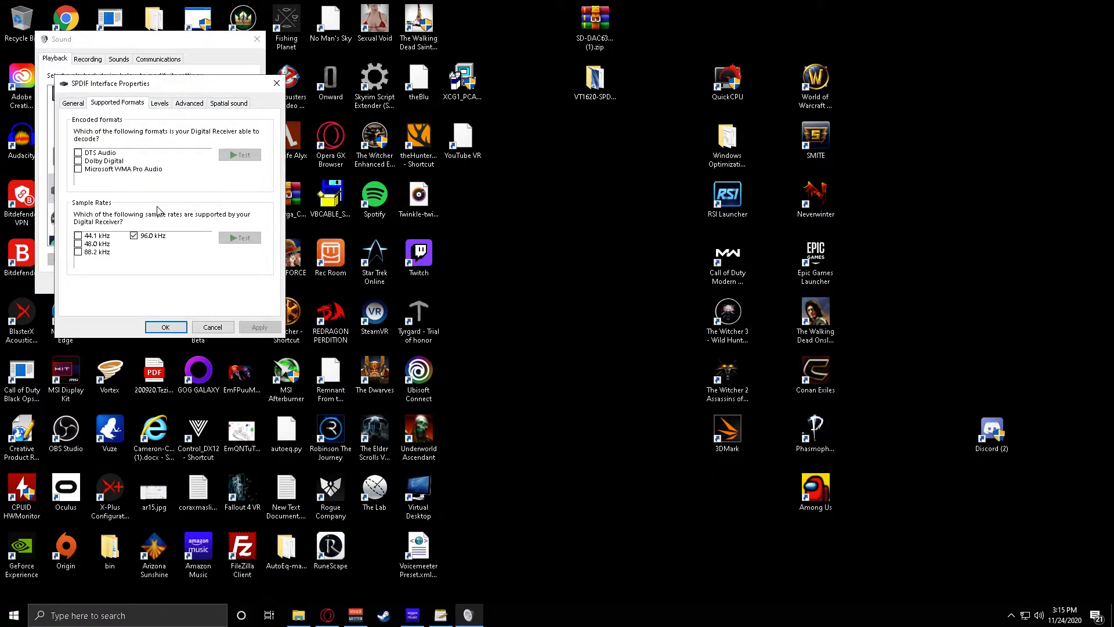
pyautogui.moveTo(273, 197)
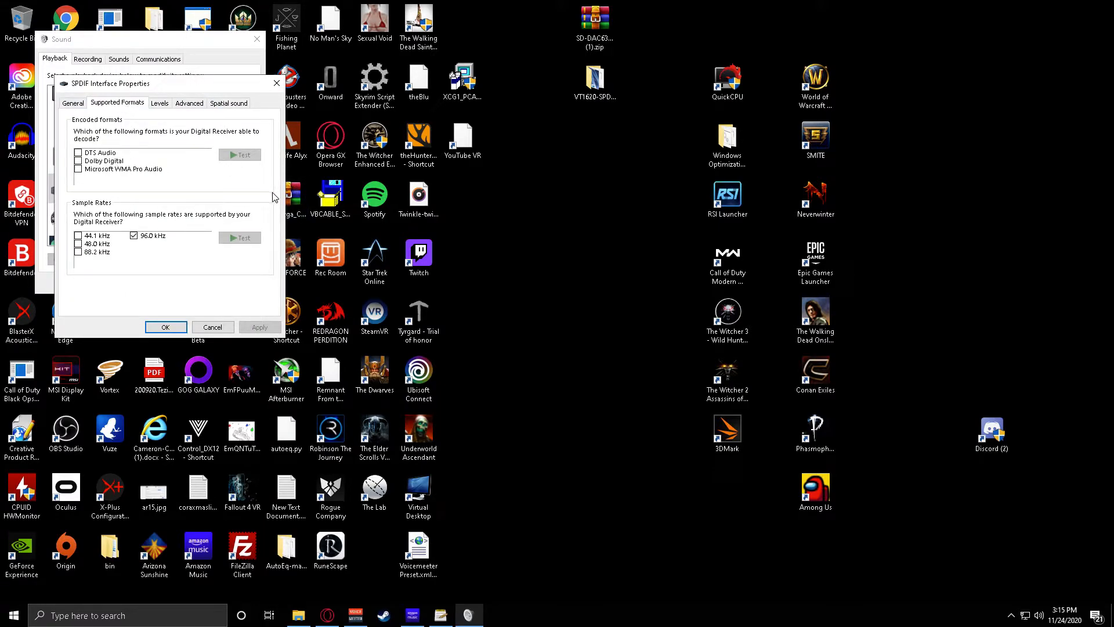
pyautogui.moveTo(142, 250)
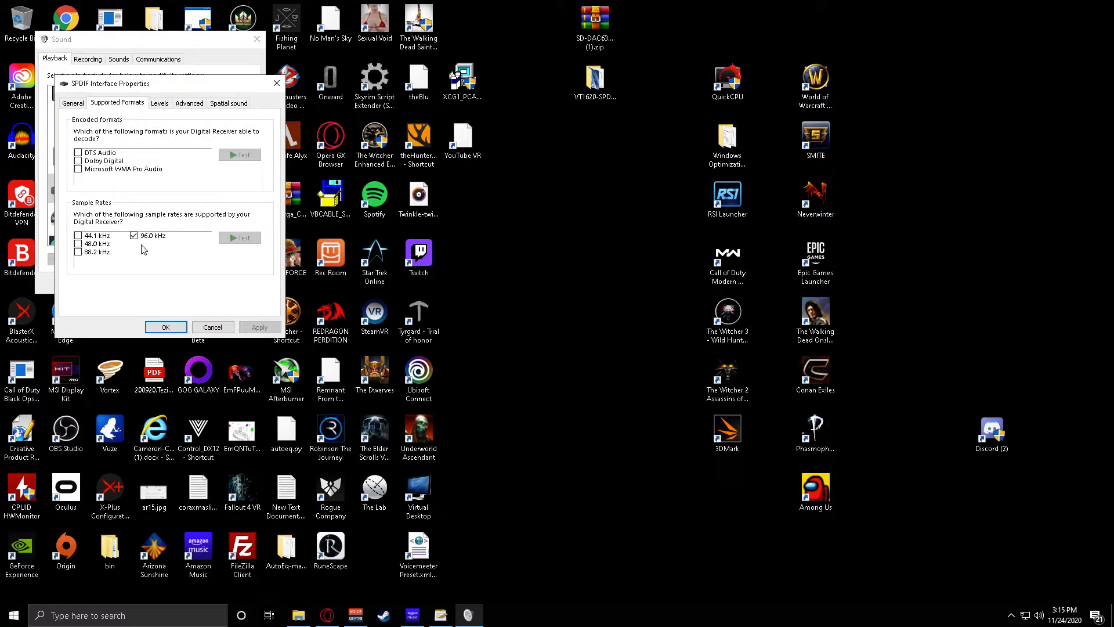
pyautogui.moveTo(137, 241)
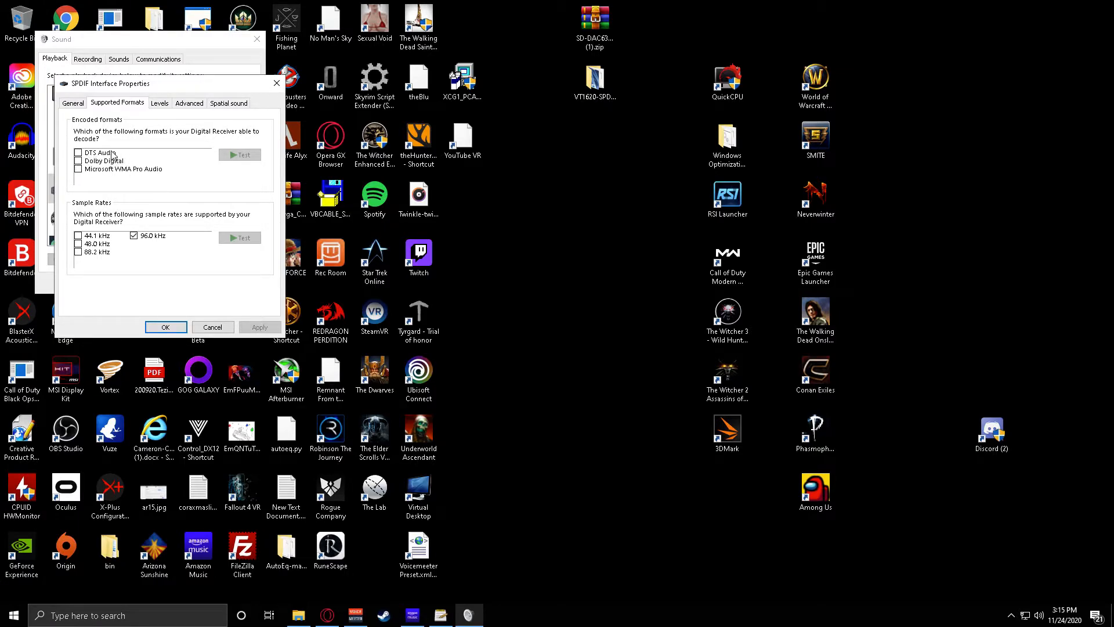
pyautogui.moveTo(150, 243)
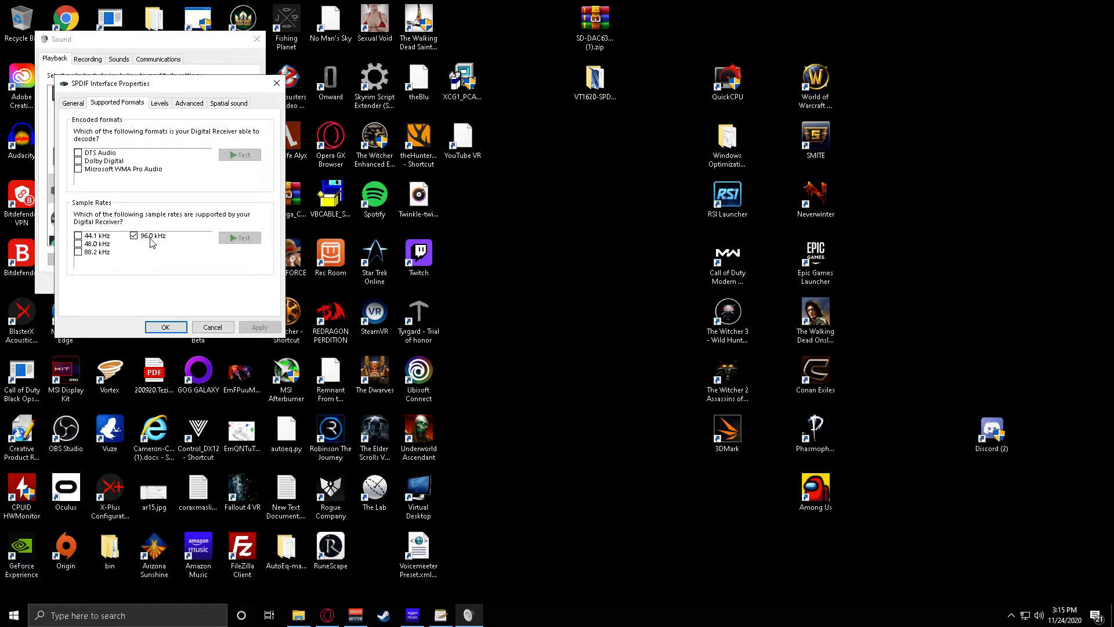
pyautogui.moveTo(78, 203)
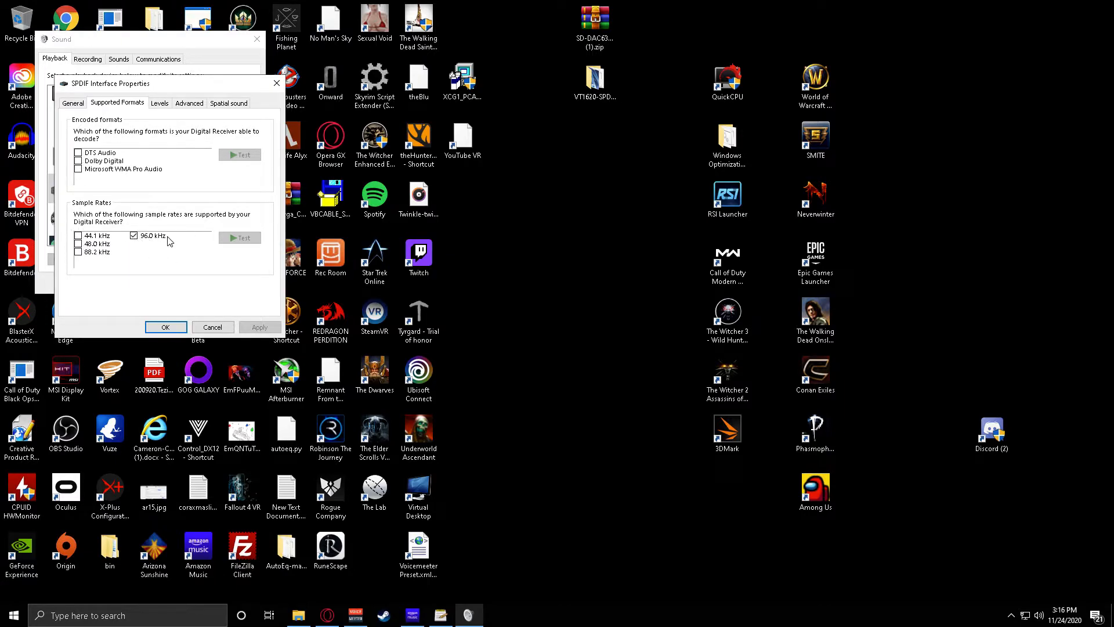
pyautogui.moveTo(166, 251)
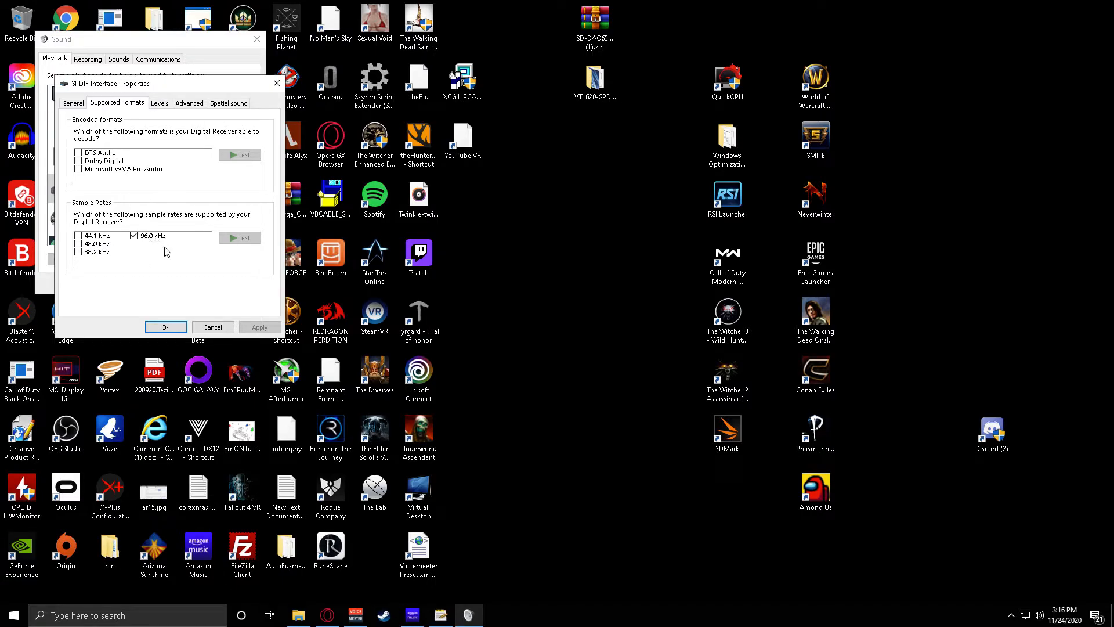
pyautogui.moveTo(162, 245)
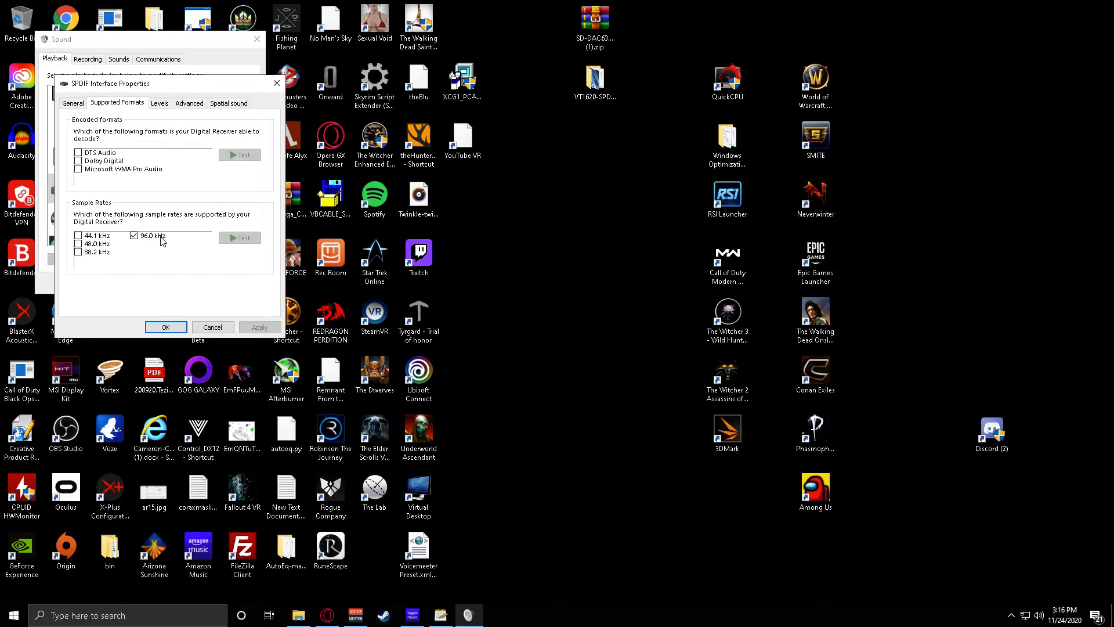
pyautogui.moveTo(146, 241)
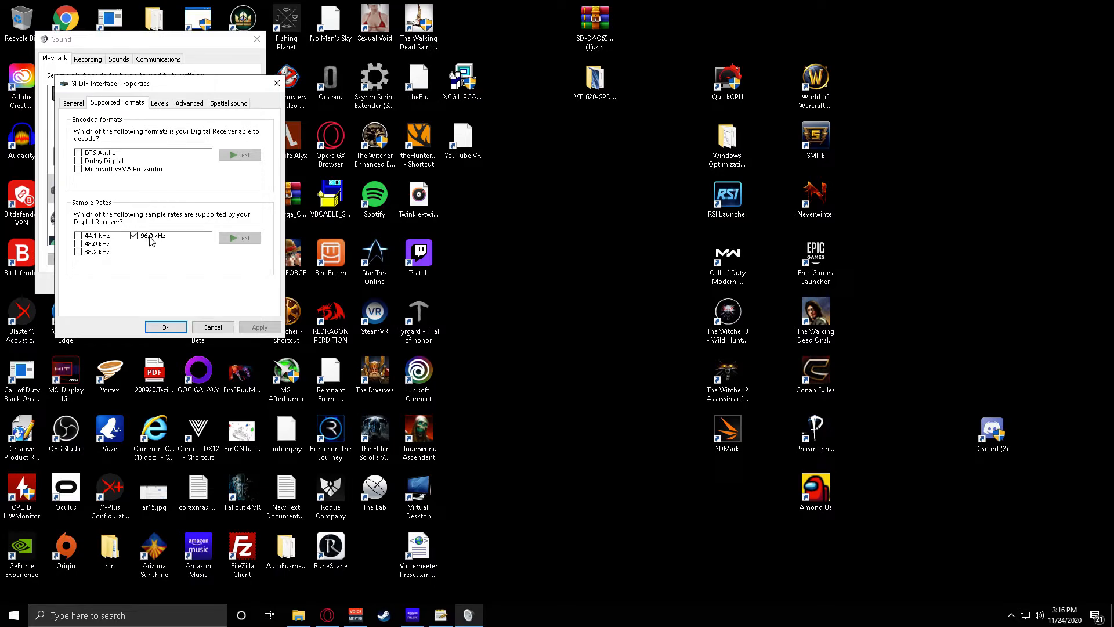
pyautogui.moveTo(165, 241)
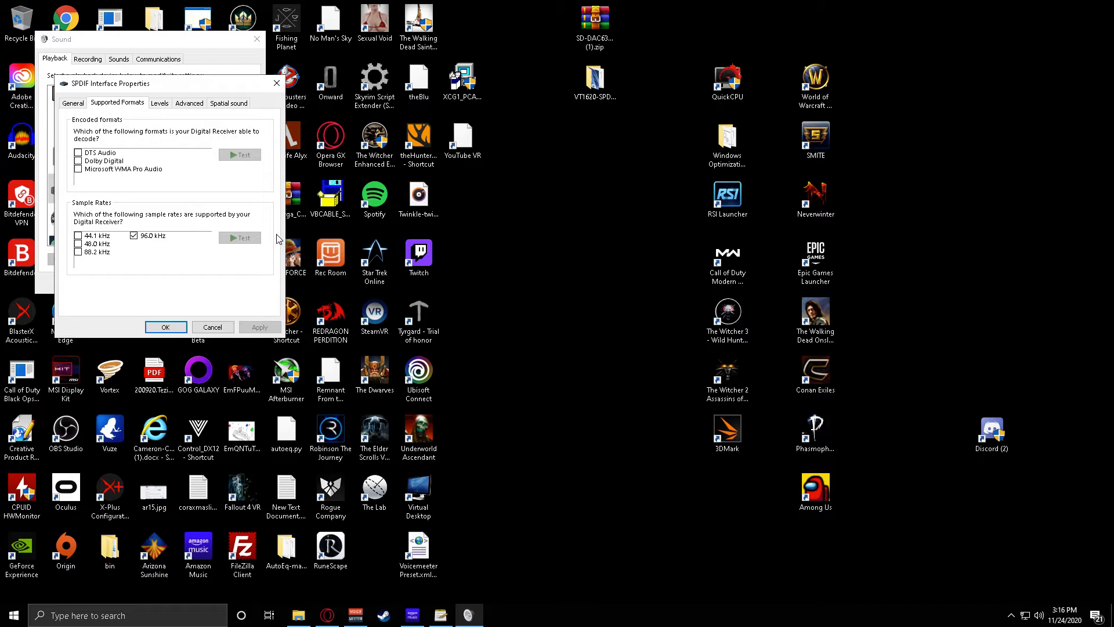
pyautogui.moveTo(279, 245)
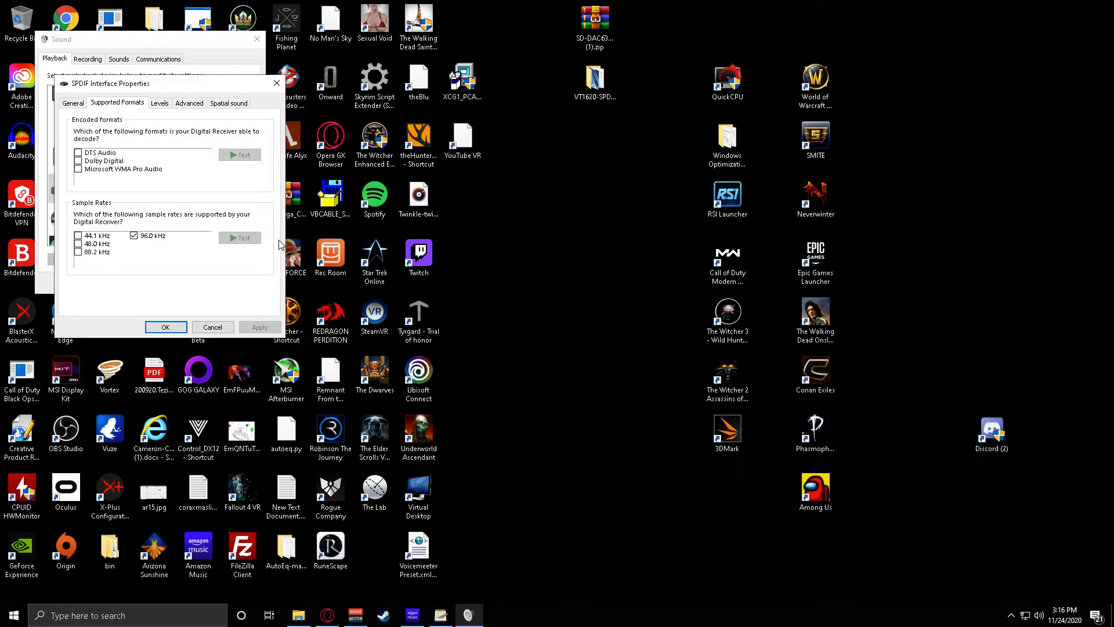
pyautogui.moveTo(282, 235)
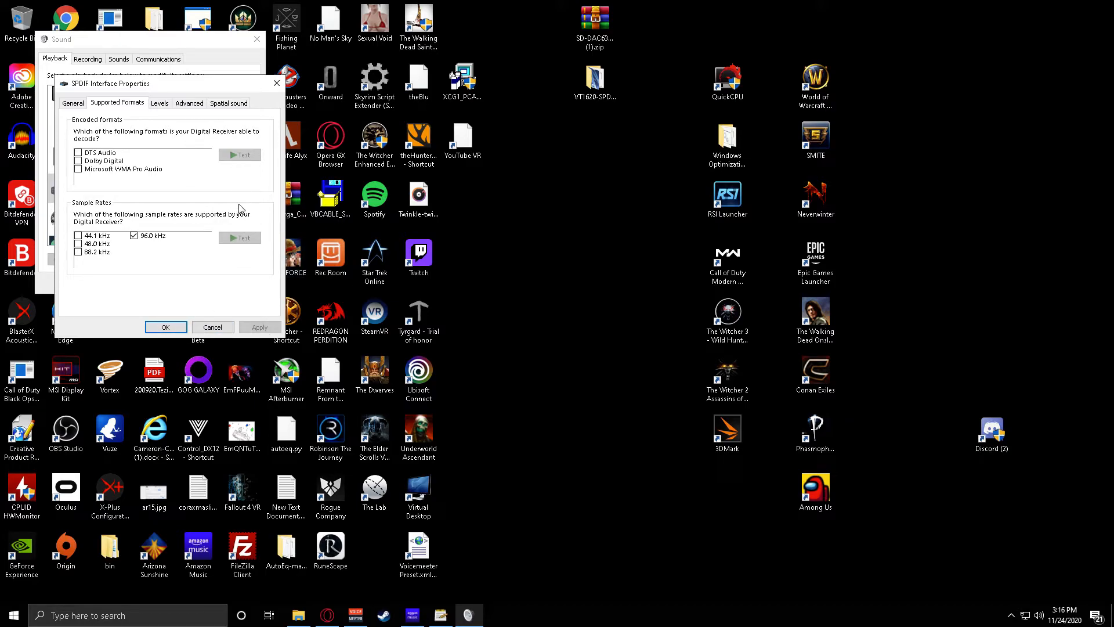
pyautogui.moveTo(156, 242)
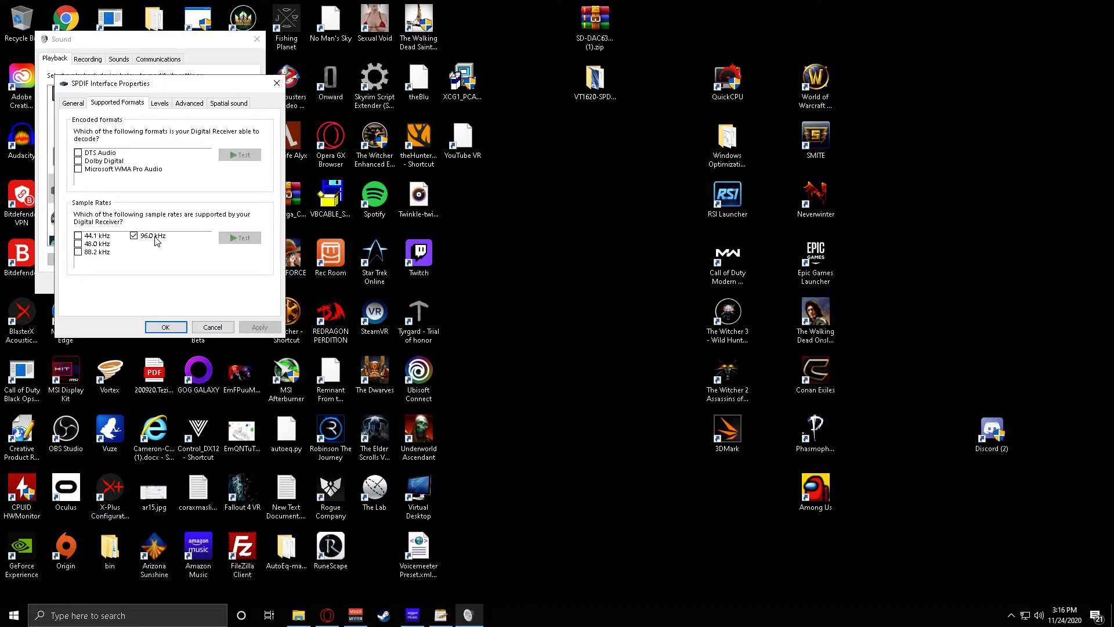
# Step: Show the Advanced tab with default format 2 channel, 24 bit, 96000 Hz
pyautogui.click(189, 103)
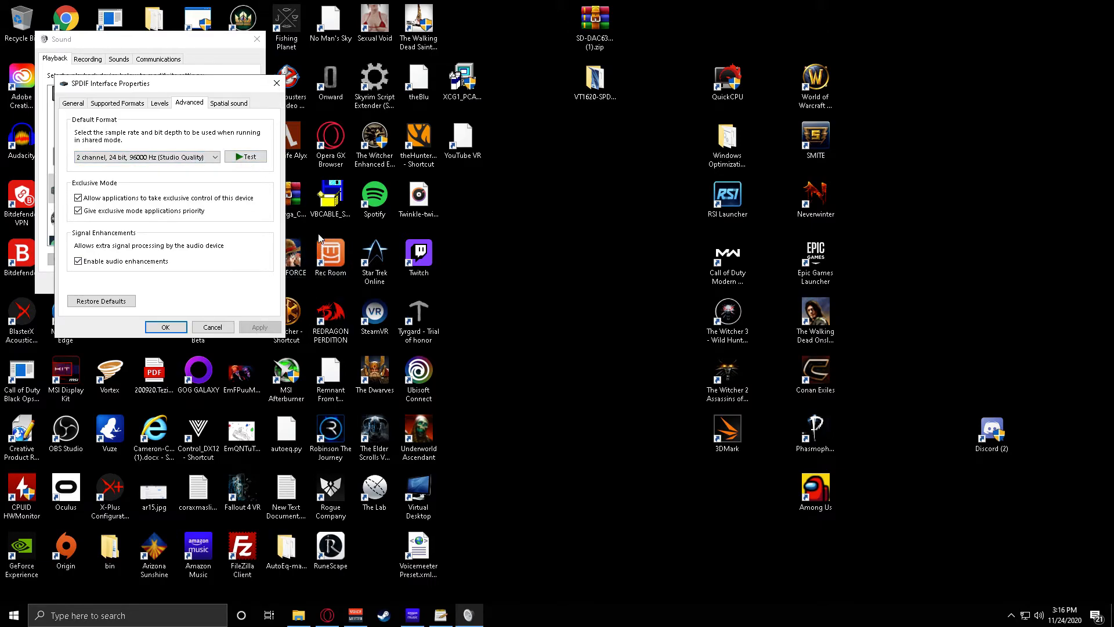
pyautogui.moveTo(280, 241)
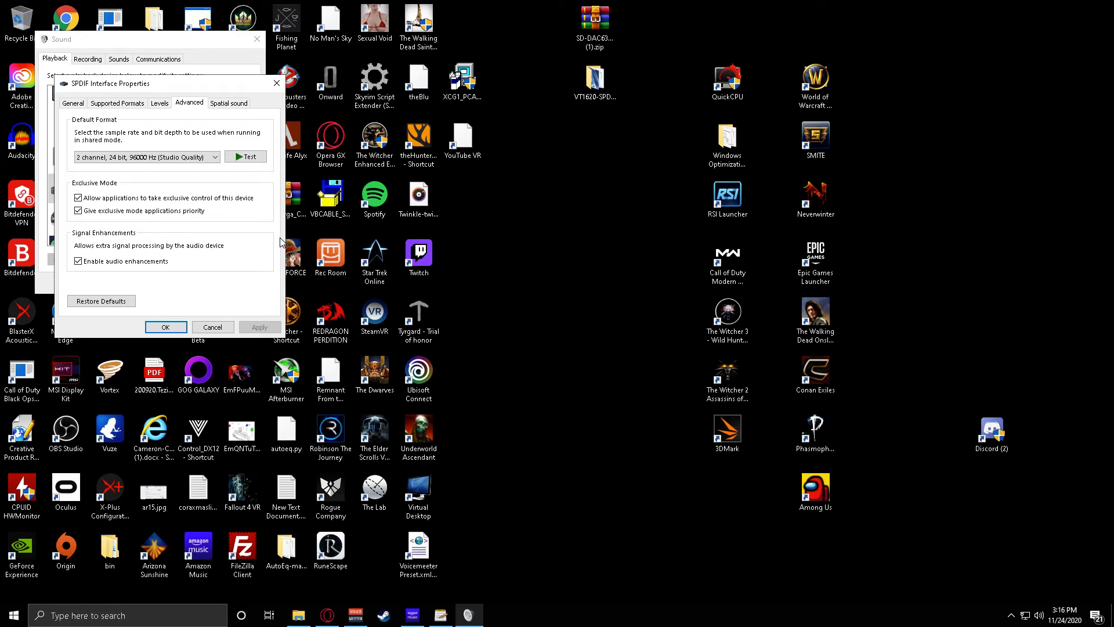
pyautogui.moveTo(254, 336)
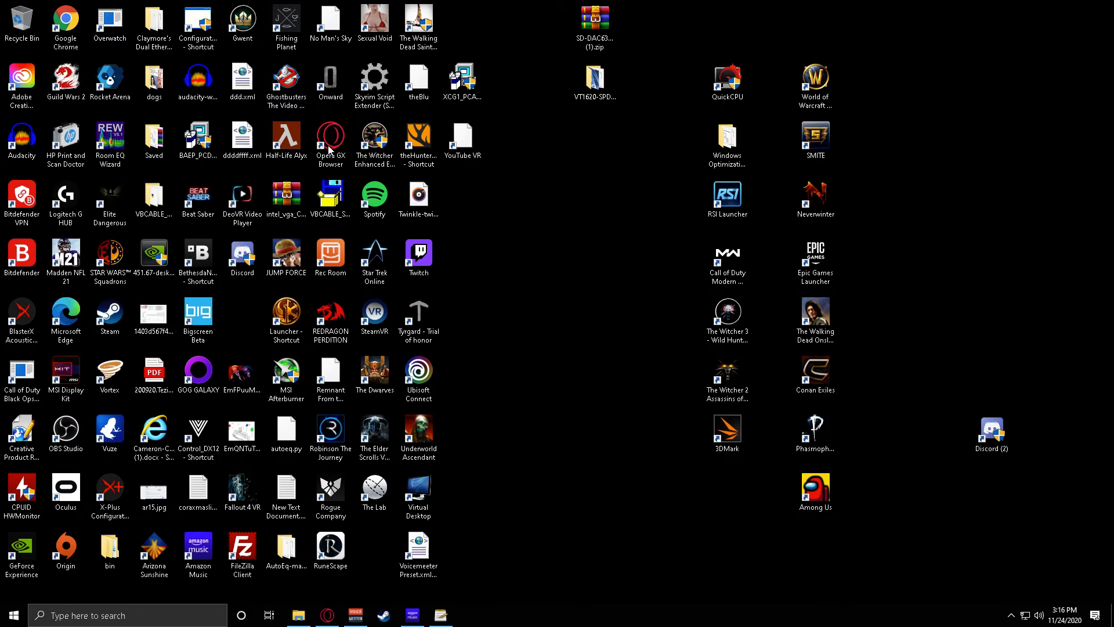
pyautogui.moveTo(627, 555)
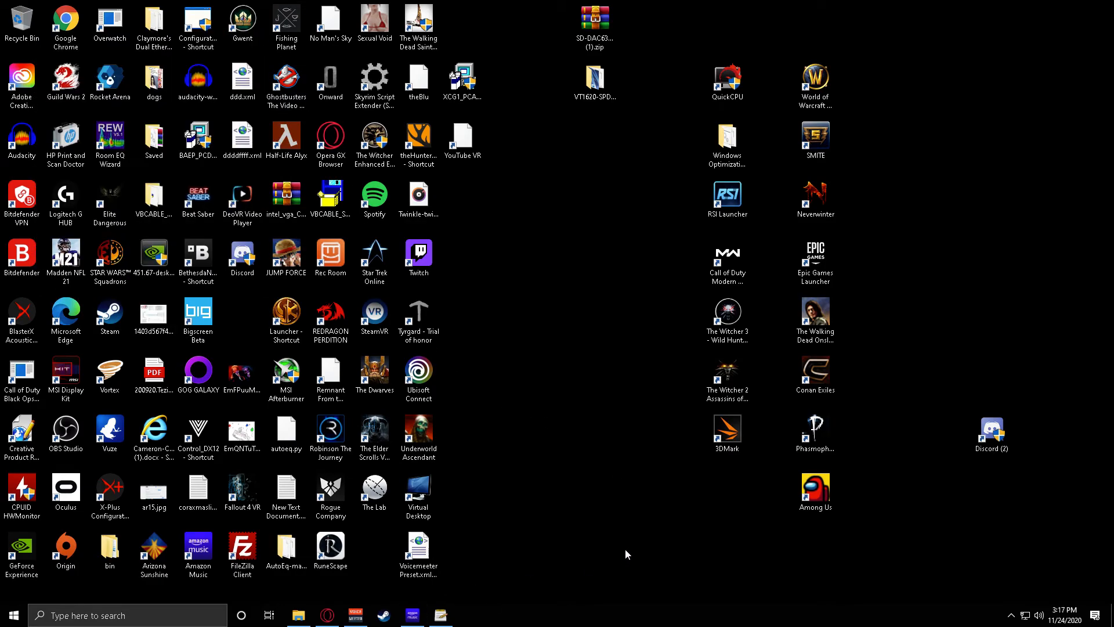
pyautogui.moveTo(640, 526)
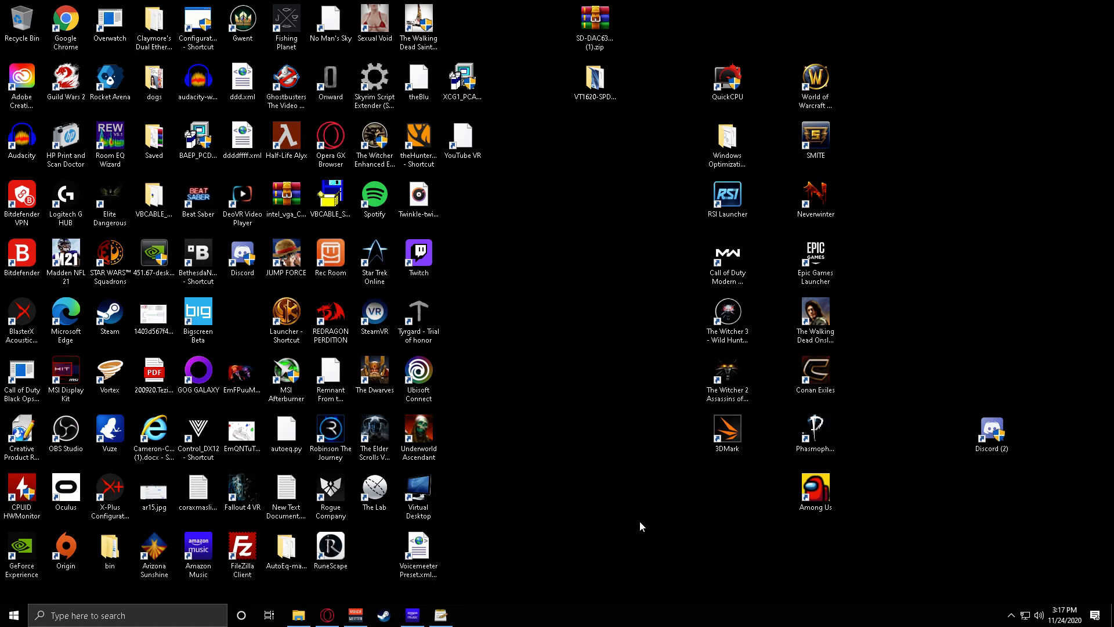
pyautogui.moveTo(646, 528)
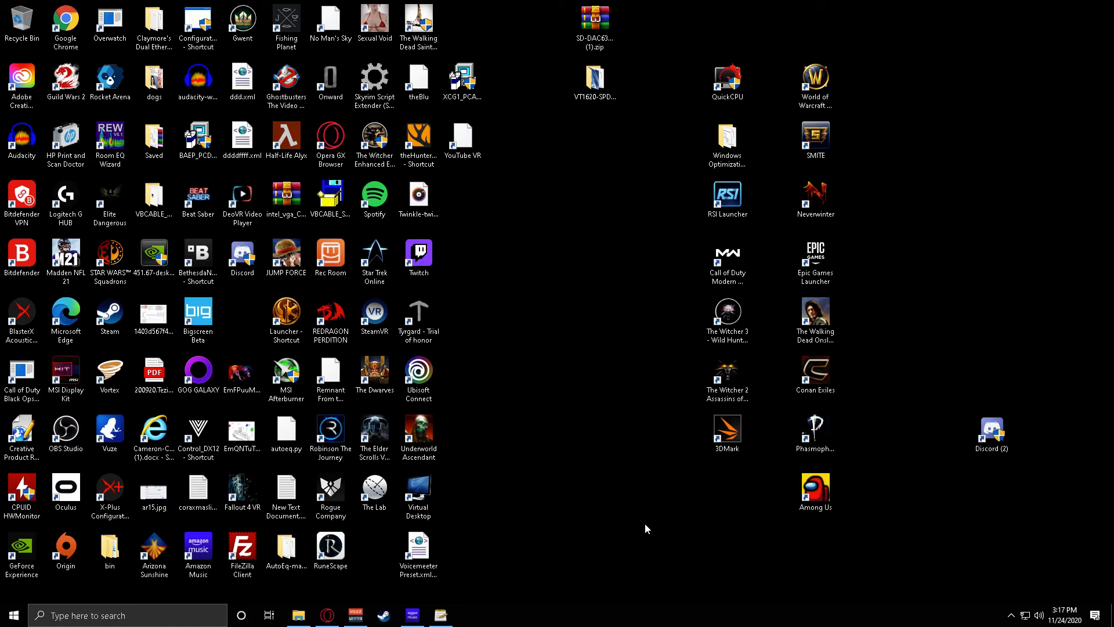
pyautogui.moveTo(655, 525)
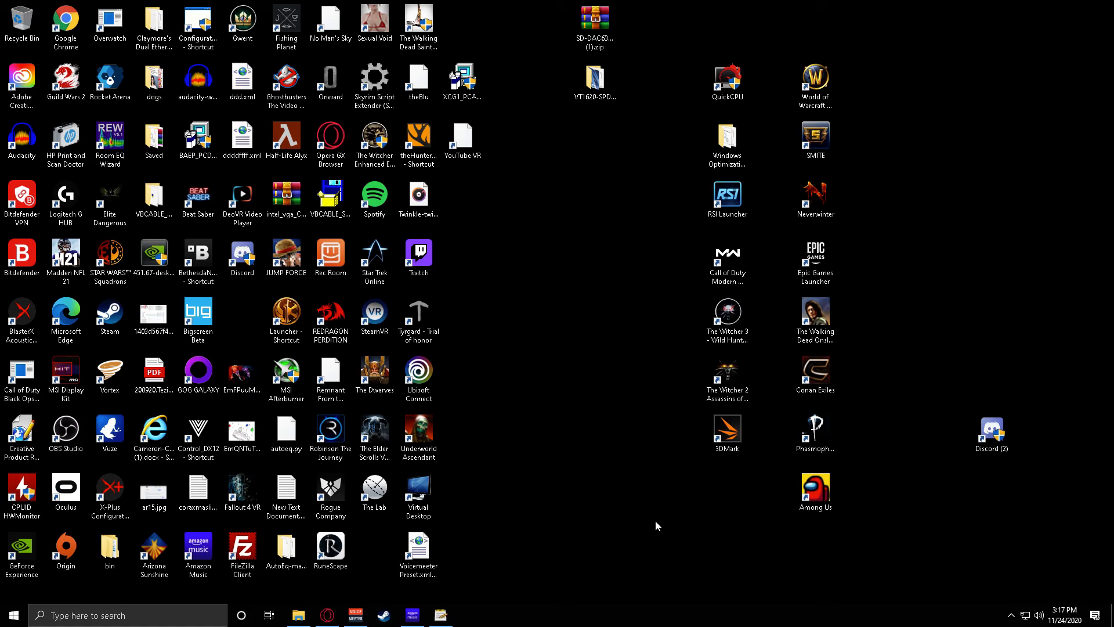